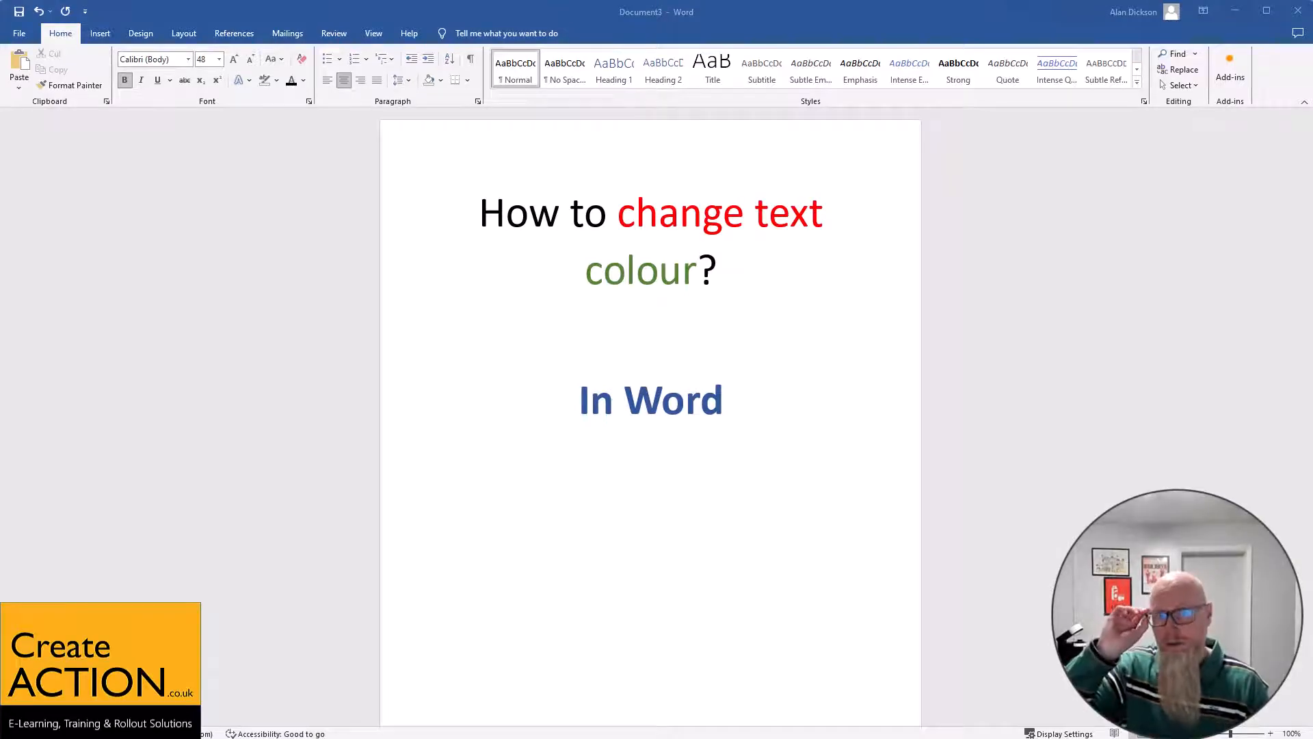
{"action": "mouse_move", "coordinate": [897, 259]}
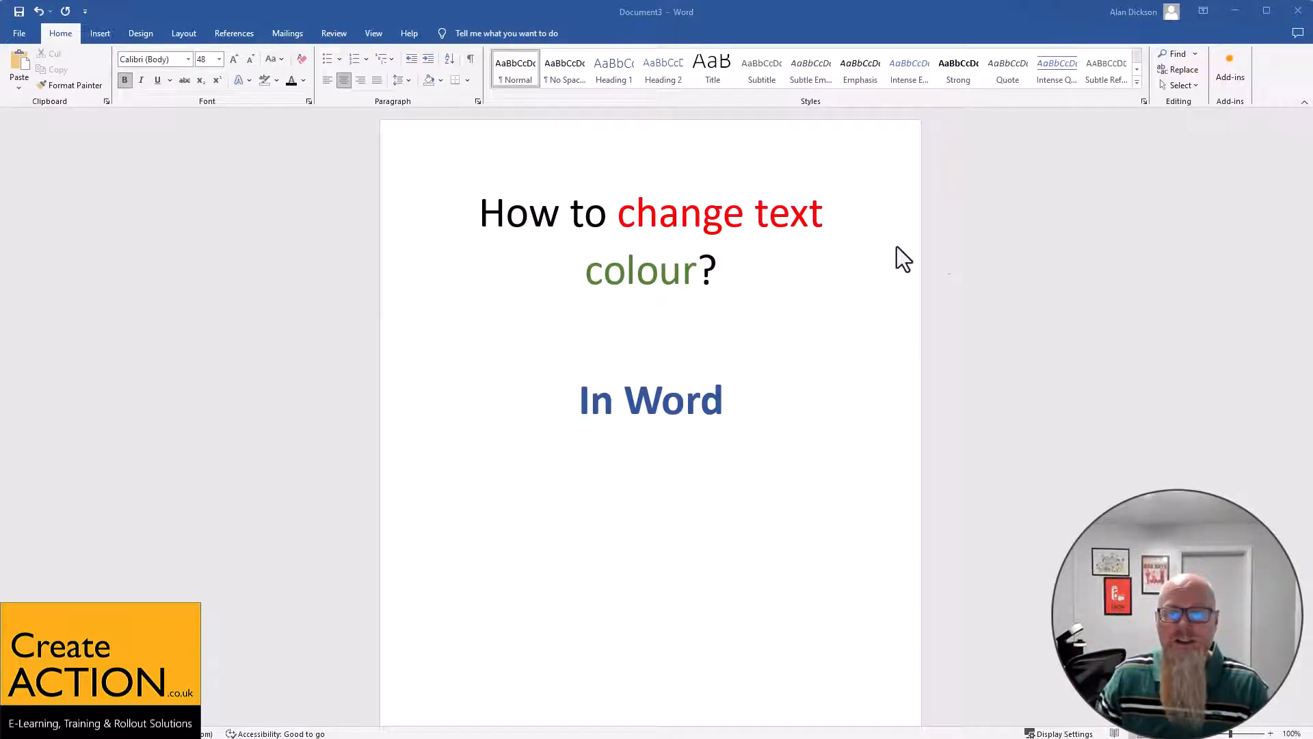
{"action": "mouse_move", "coordinate": [682, 230]}
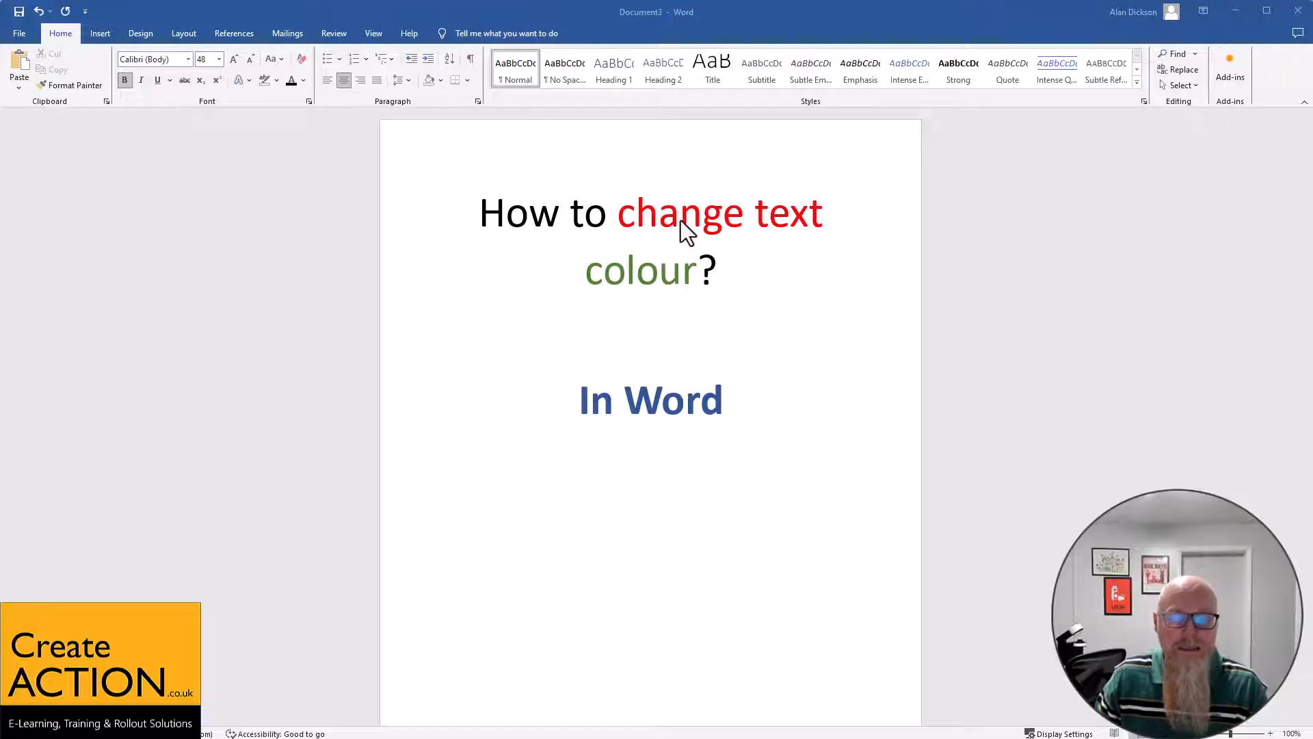
{"action": "mouse_move", "coordinate": [711, 232]}
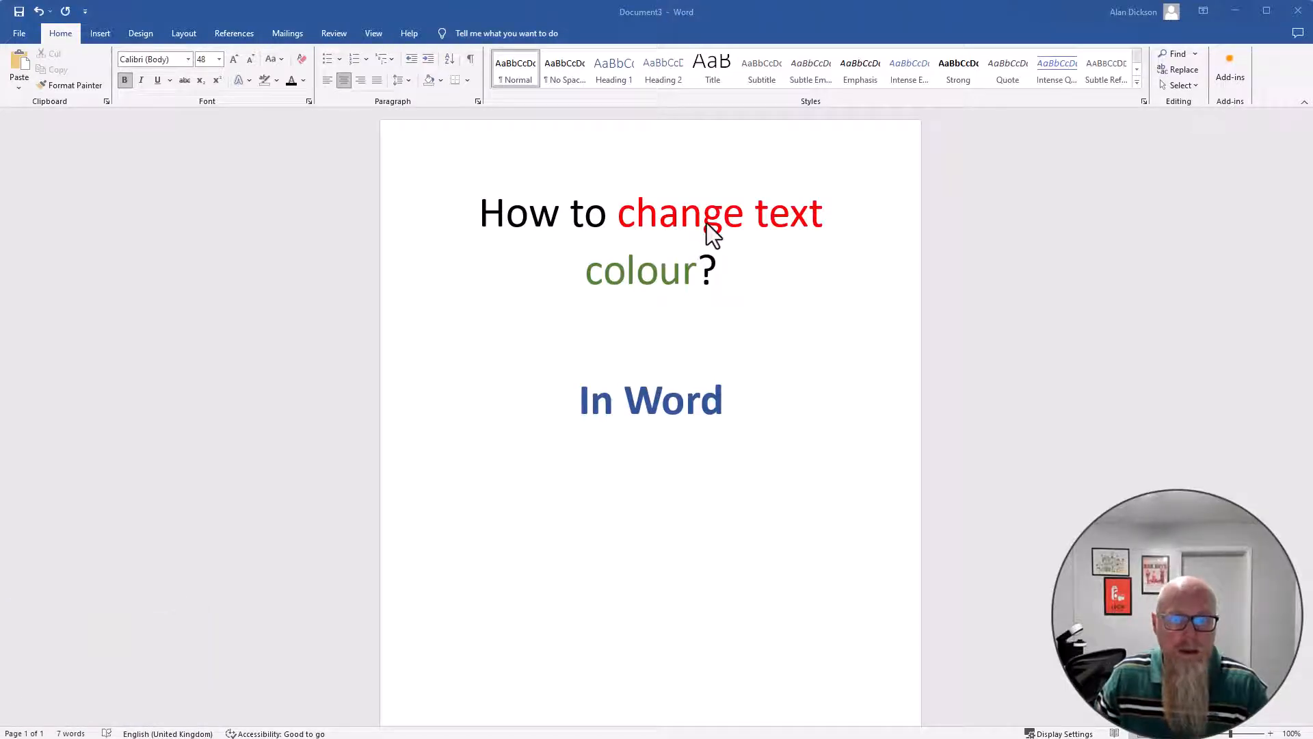
{"action": "mouse_move", "coordinate": [583, 243]}
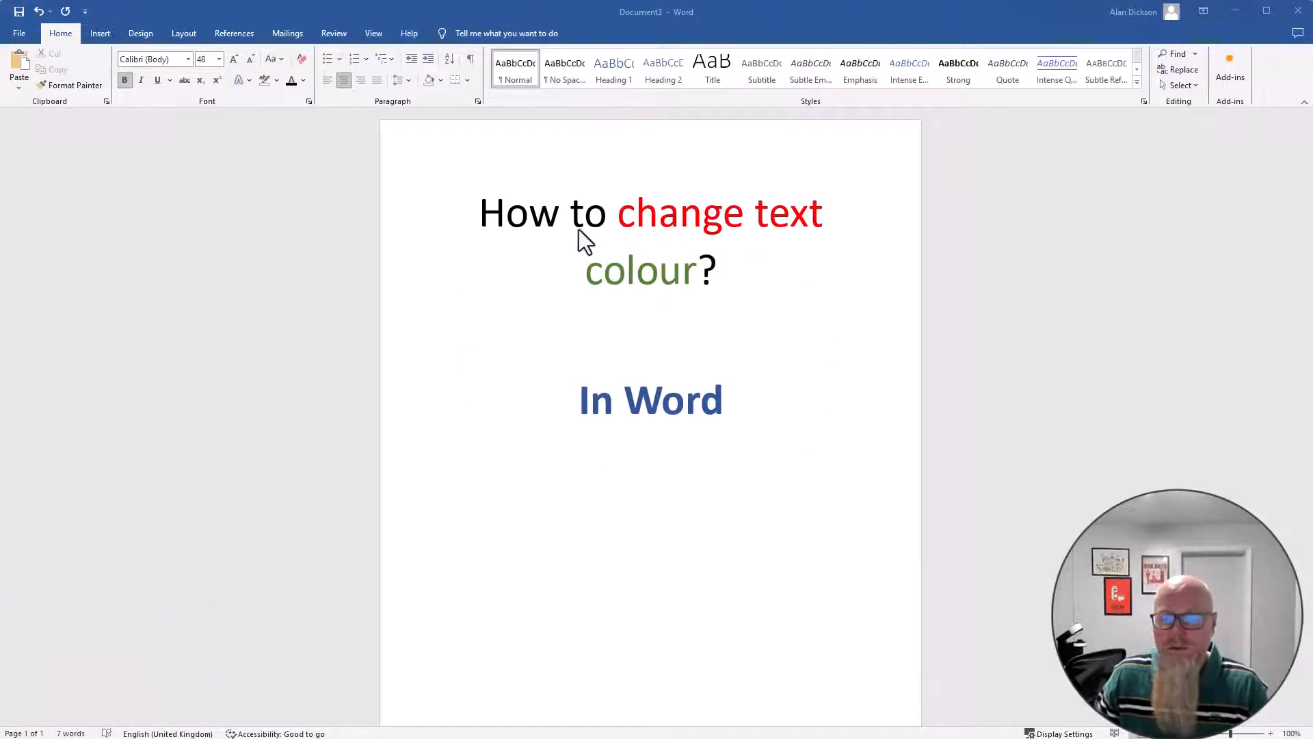
{"action": "mouse_move", "coordinate": [670, 292]}
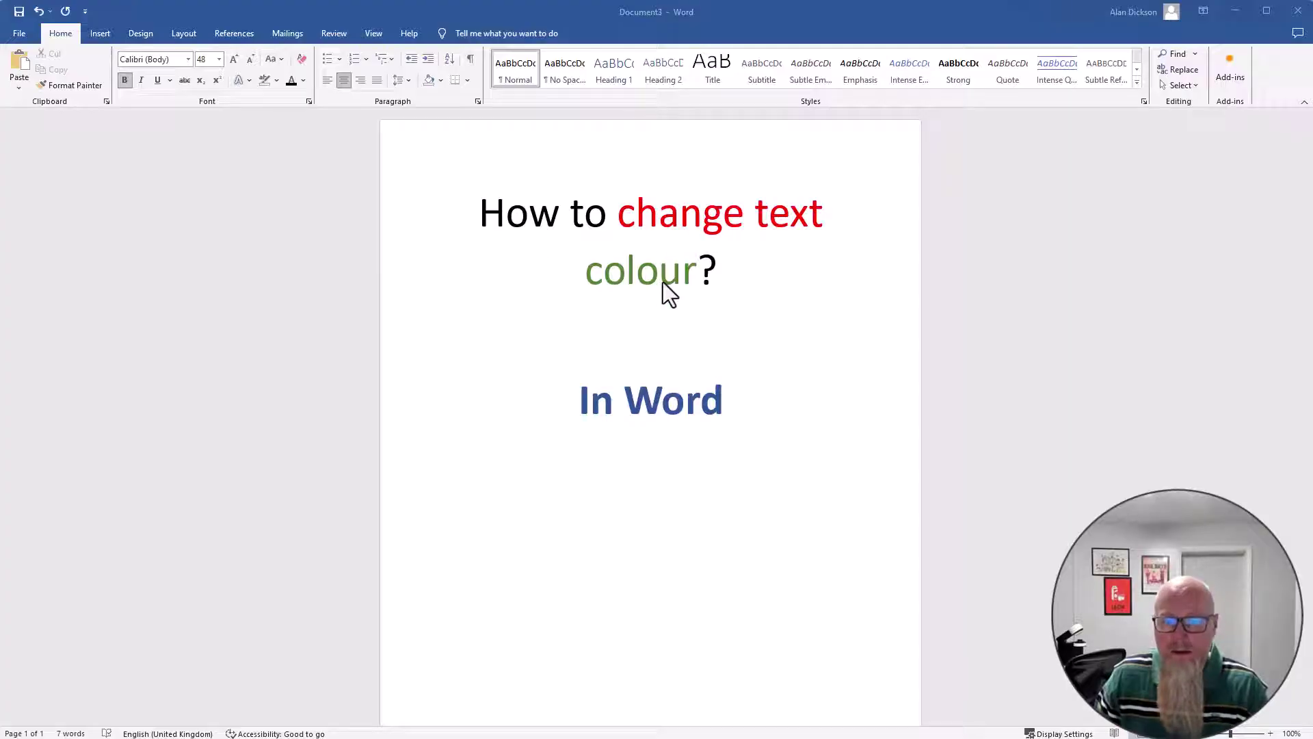
{"action": "mouse_move", "coordinate": [641, 421]}
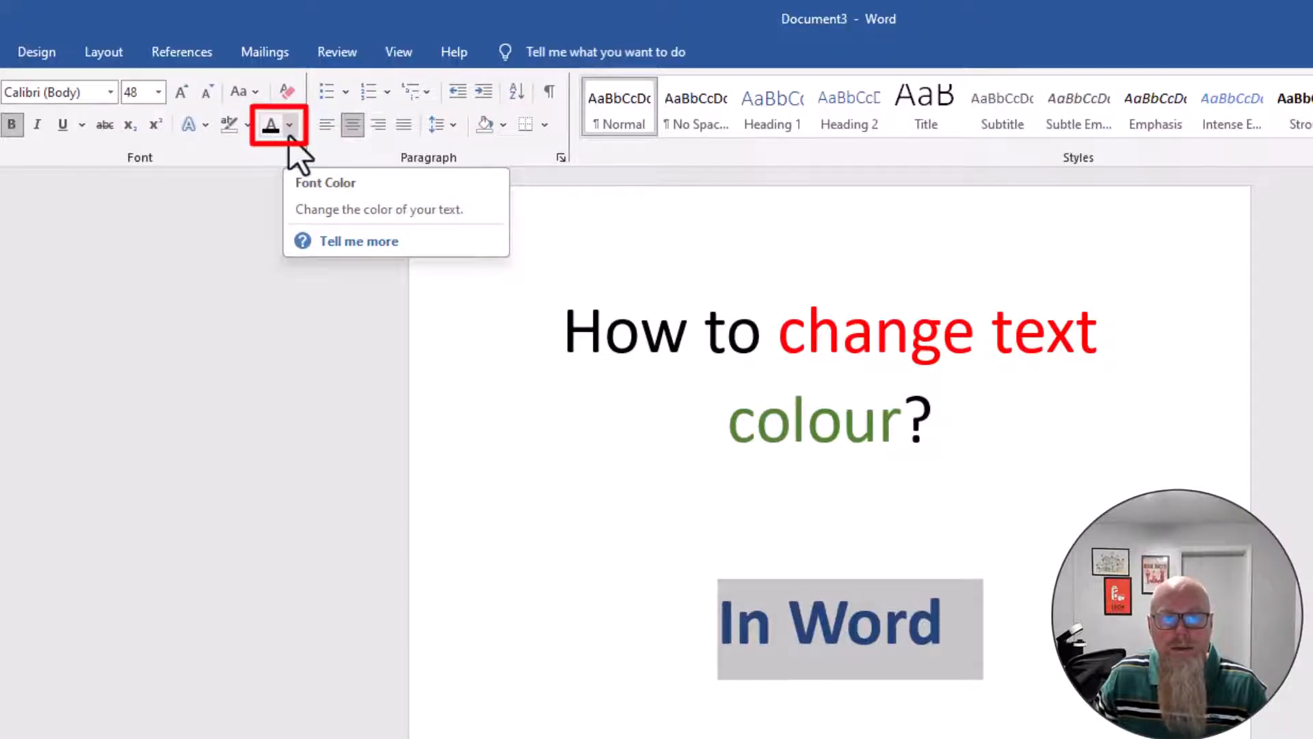
- Colour the 'In Word' heading Green, Accent 6, Darker 25%
{"action": "left_click", "coordinate": [289, 124]}
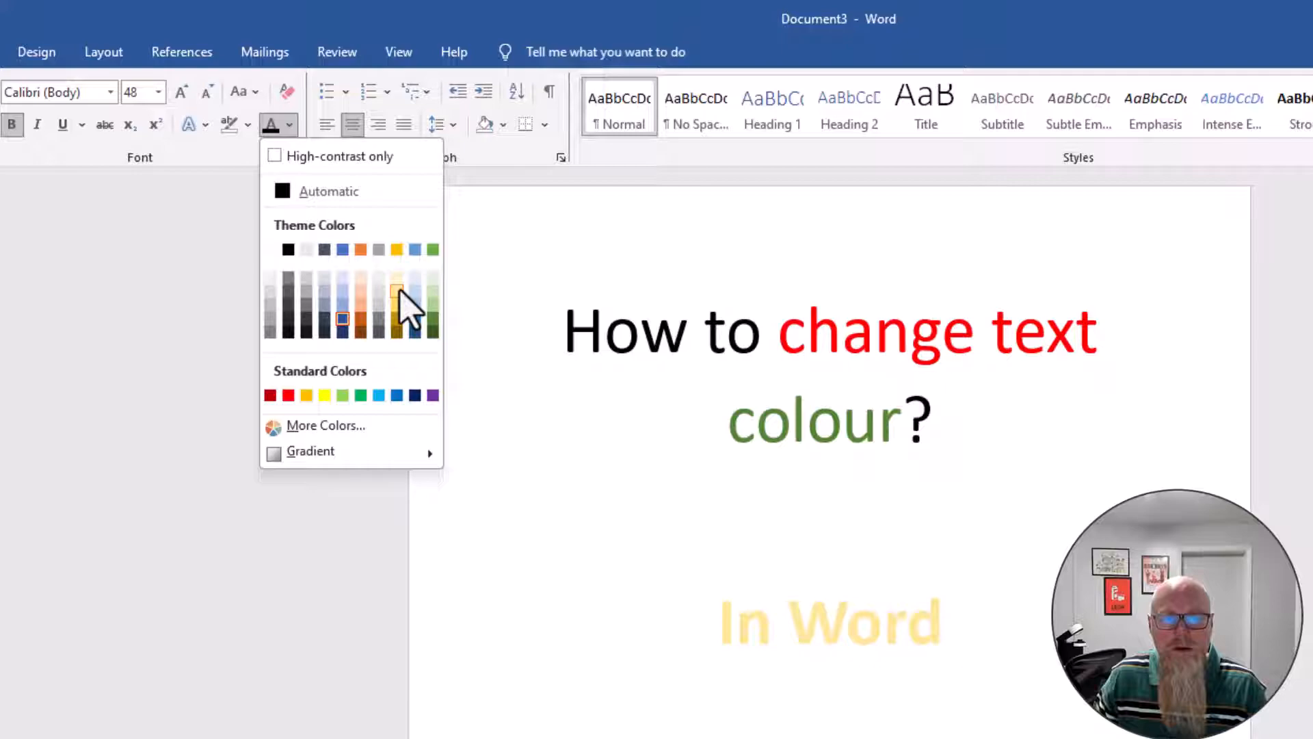
{"action": "mouse_move", "coordinate": [431, 302]}
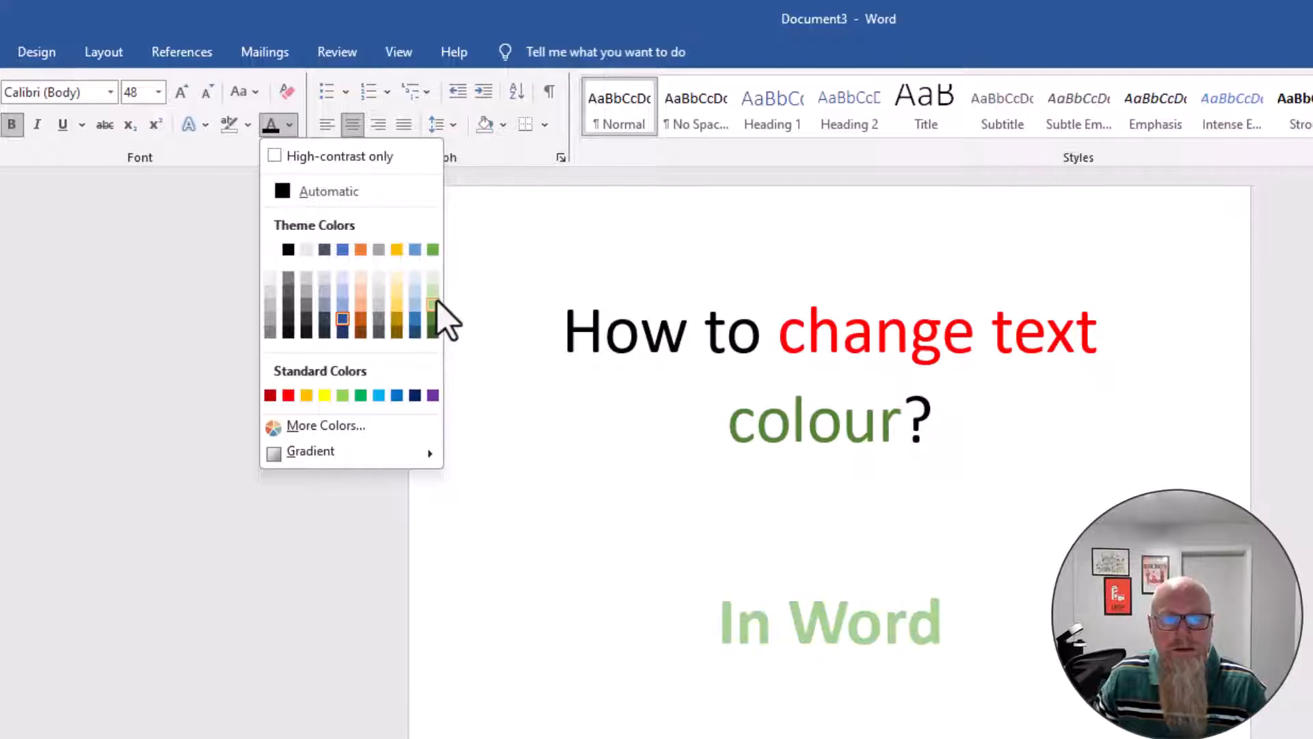
{"action": "mouse_move", "coordinate": [431, 319]}
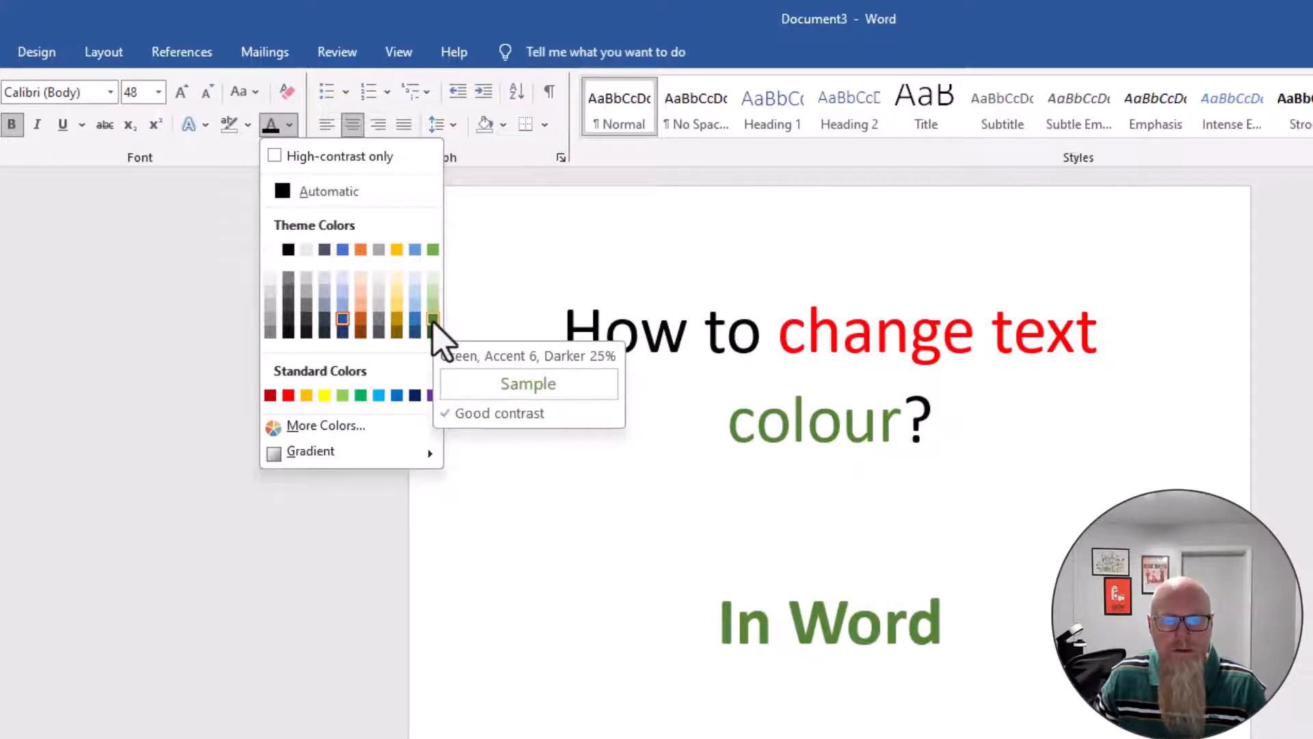
{"action": "left_click", "coordinate": [434, 319]}
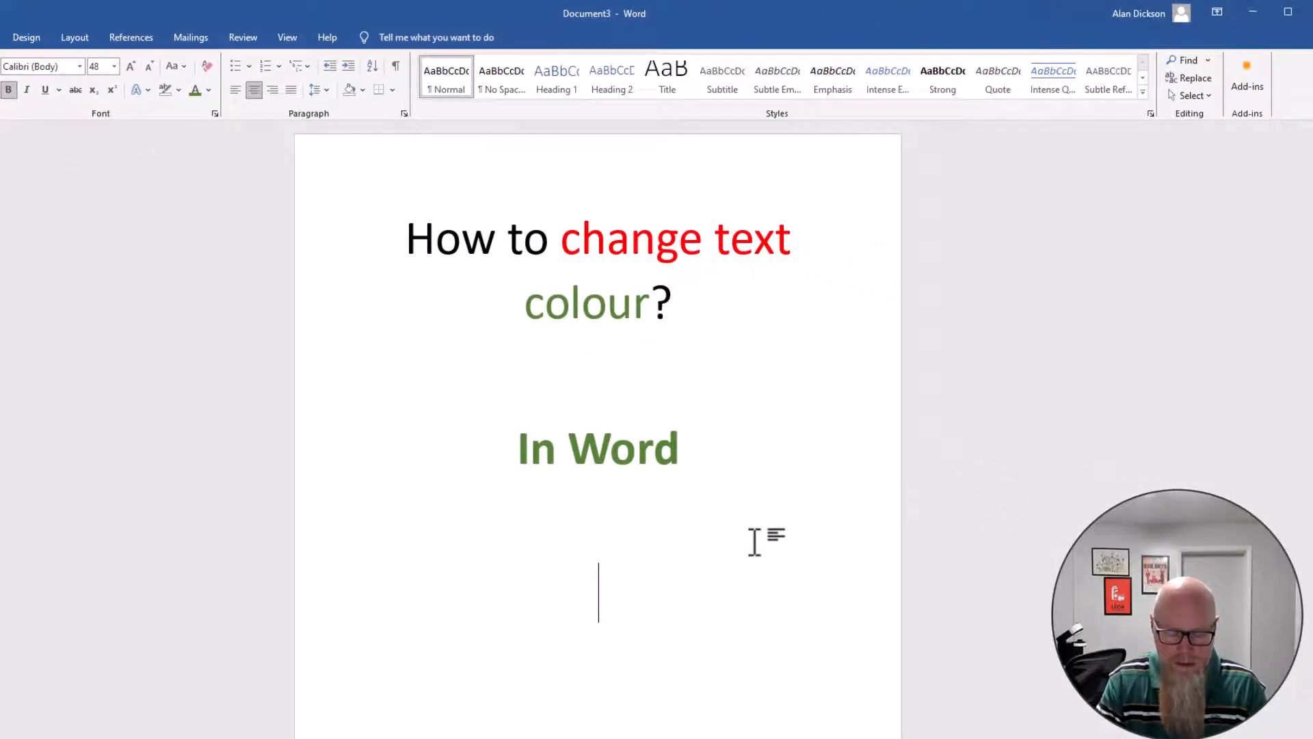
- Add the line 'Hello subscribe to my channel' below the heading
{"action": "type", "text": "Hello s"}
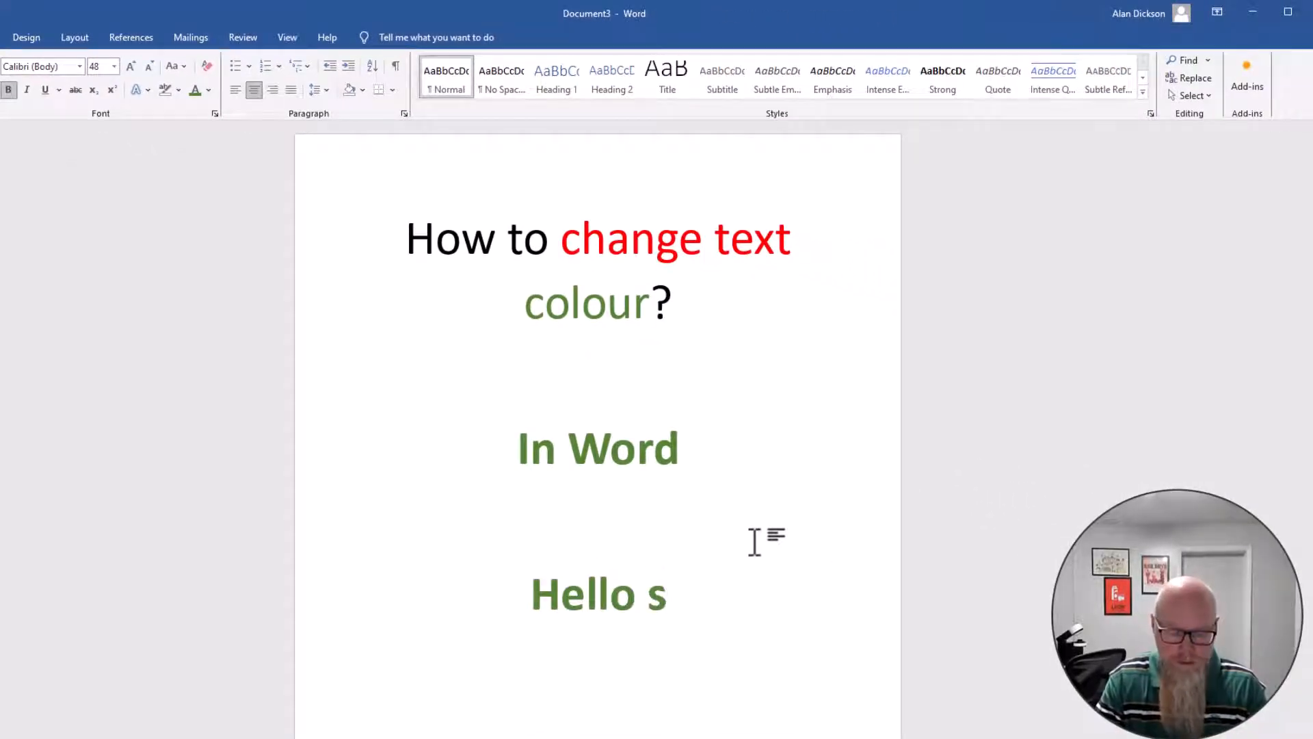
{"action": "type", "text": "ubscribe t"}
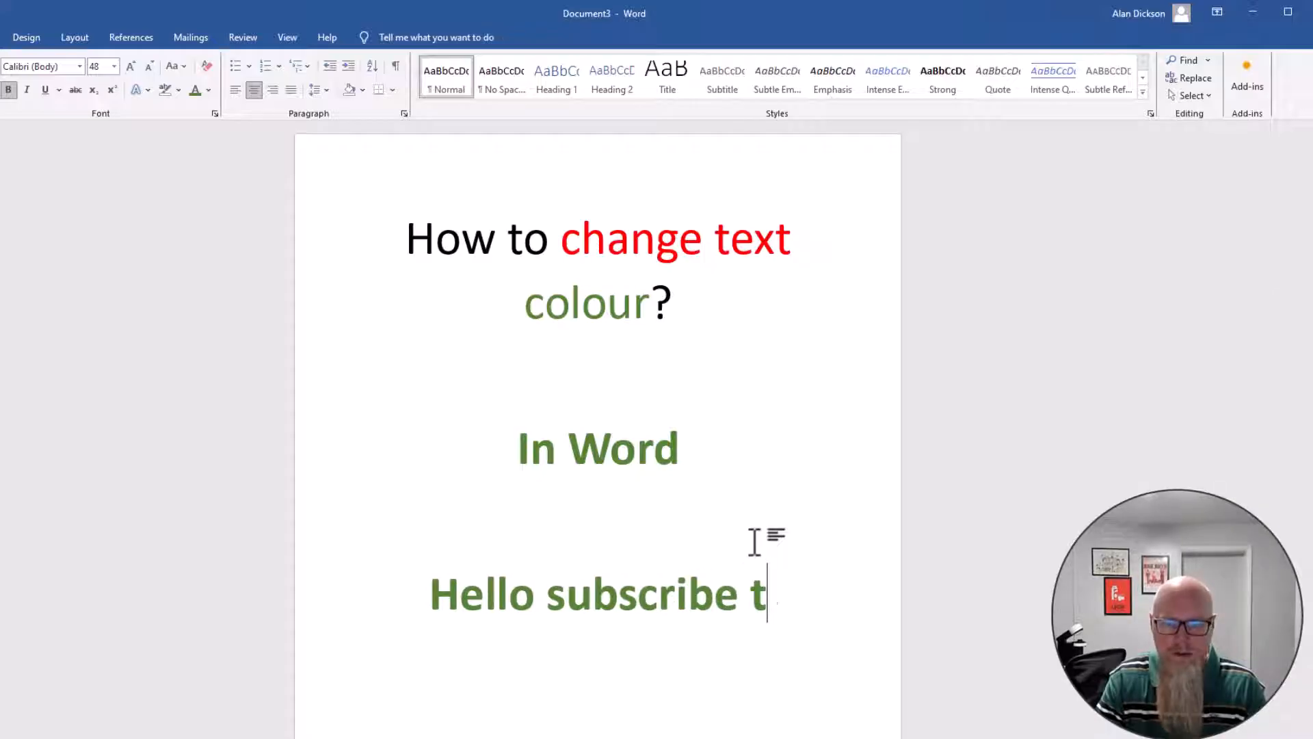
{"action": "type", "text": "o my channe"}
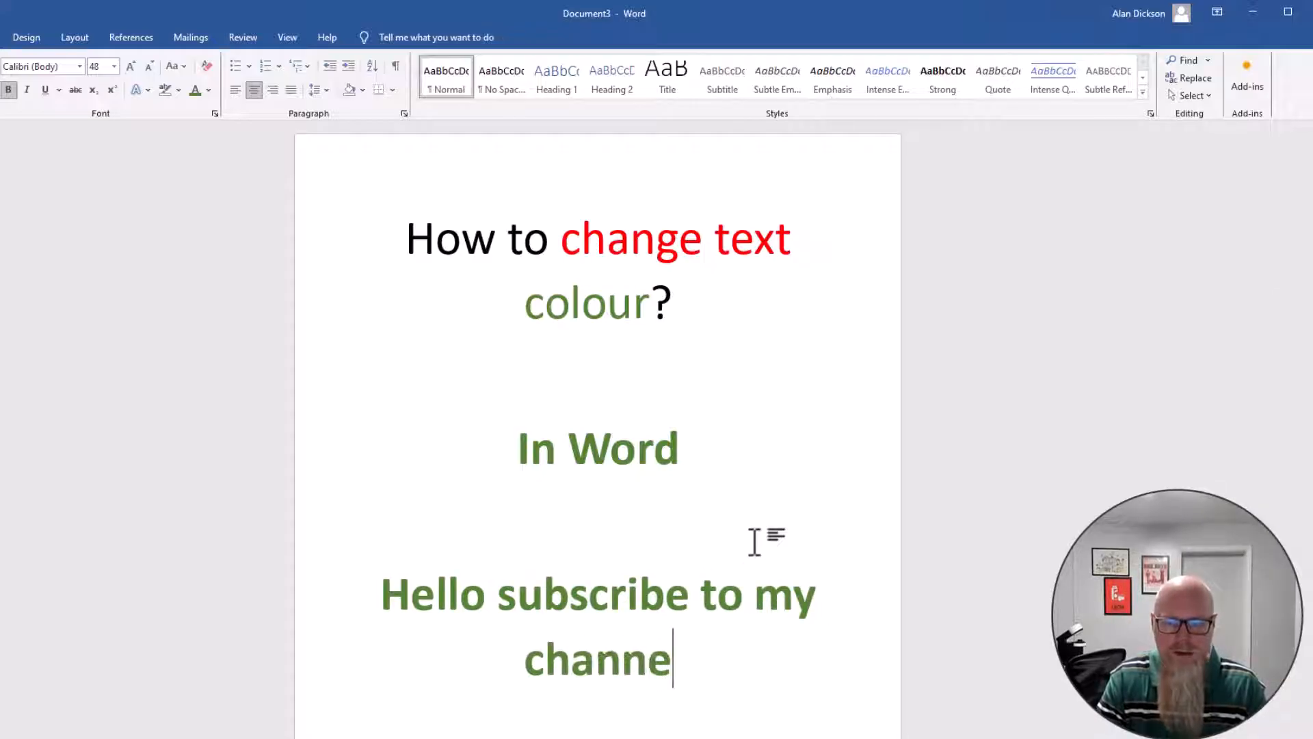
{"action": "type", "text": "l"}
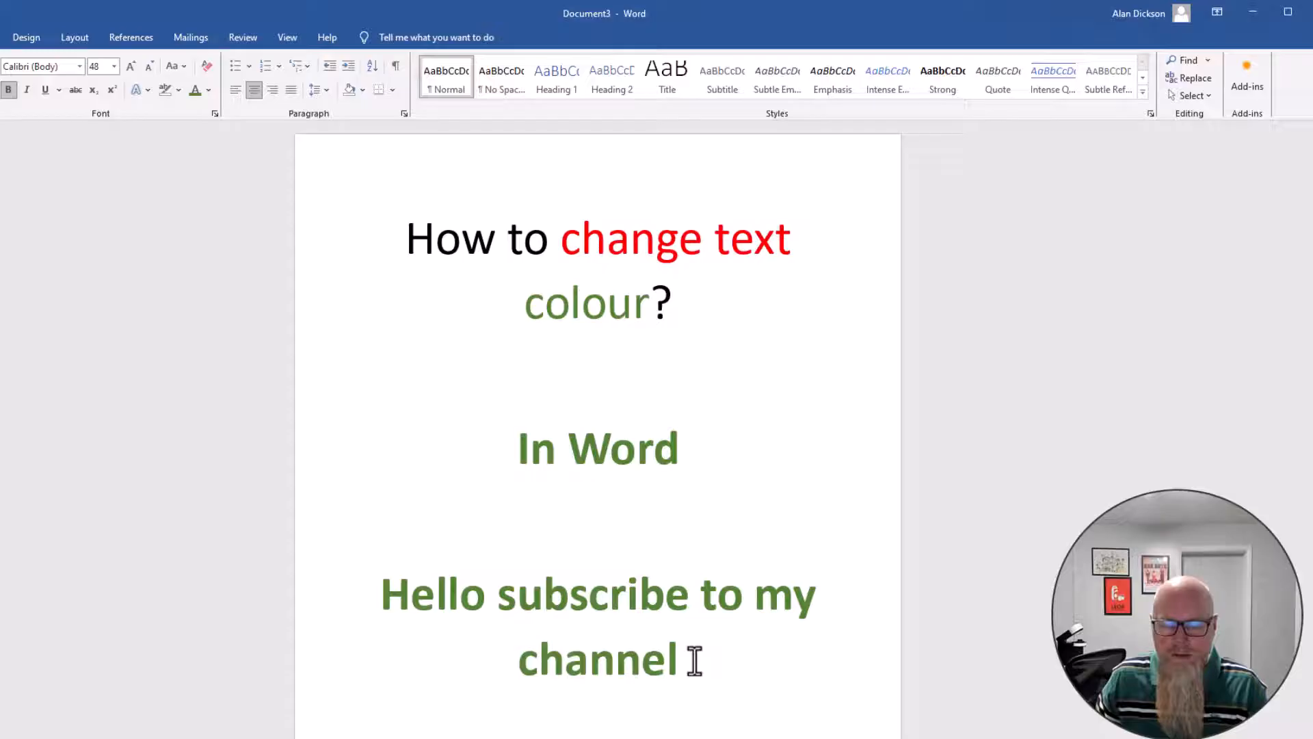
- Set the 'Hello subscribe to my channel' line to Automatic black
{"action": "double_click", "coordinate": [596, 660]}
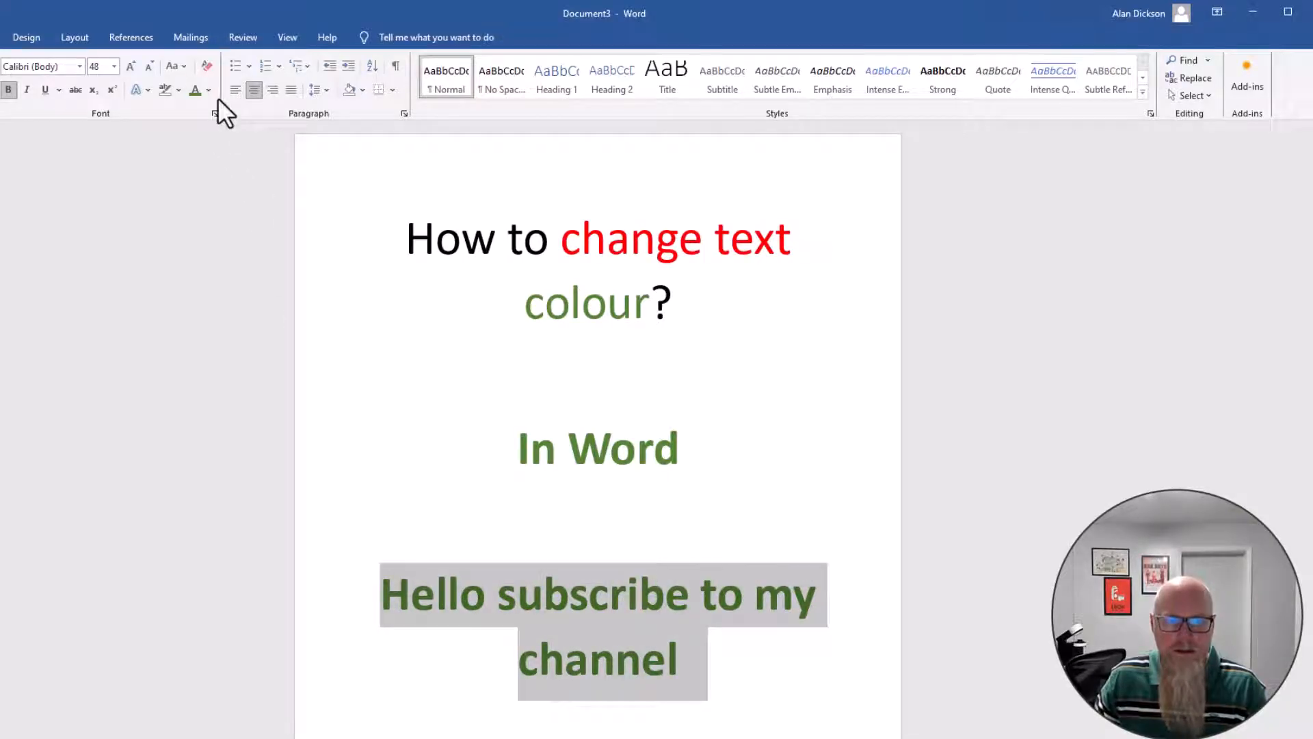
{"action": "left_click", "coordinate": [211, 90]}
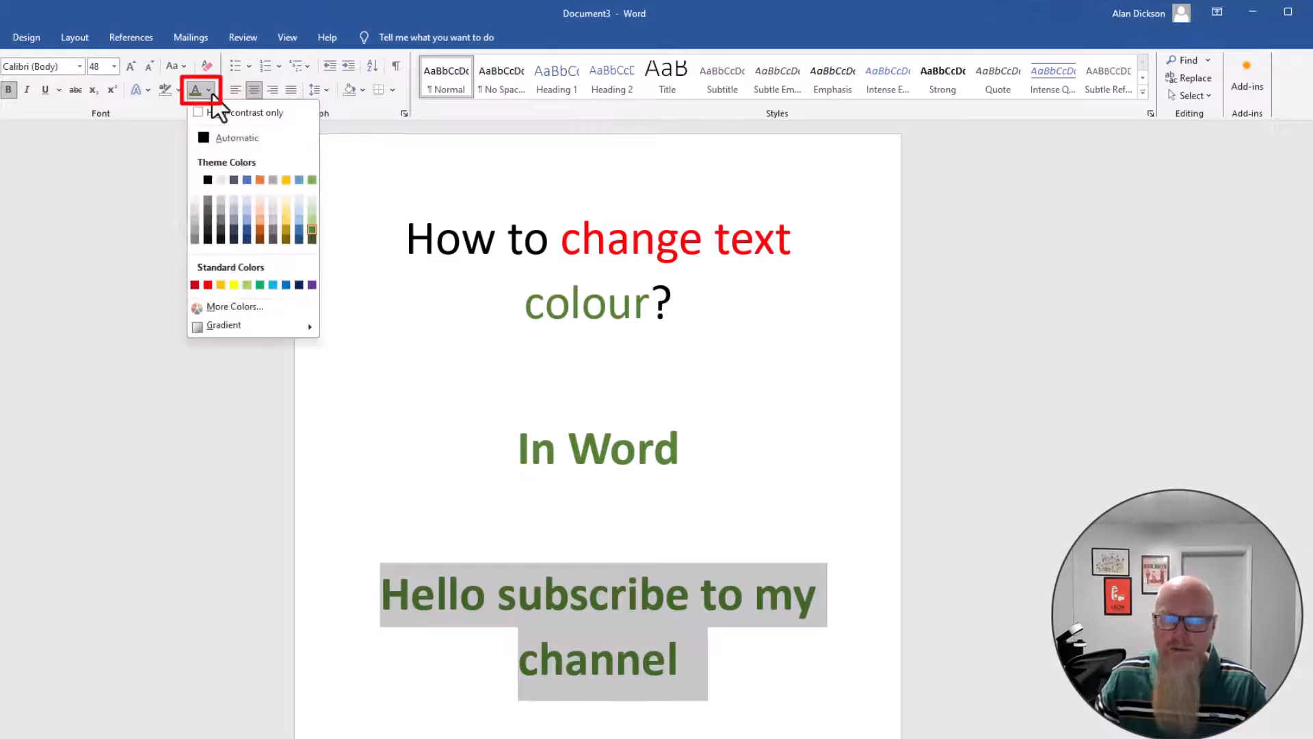
{"action": "left_click", "coordinate": [207, 179]}
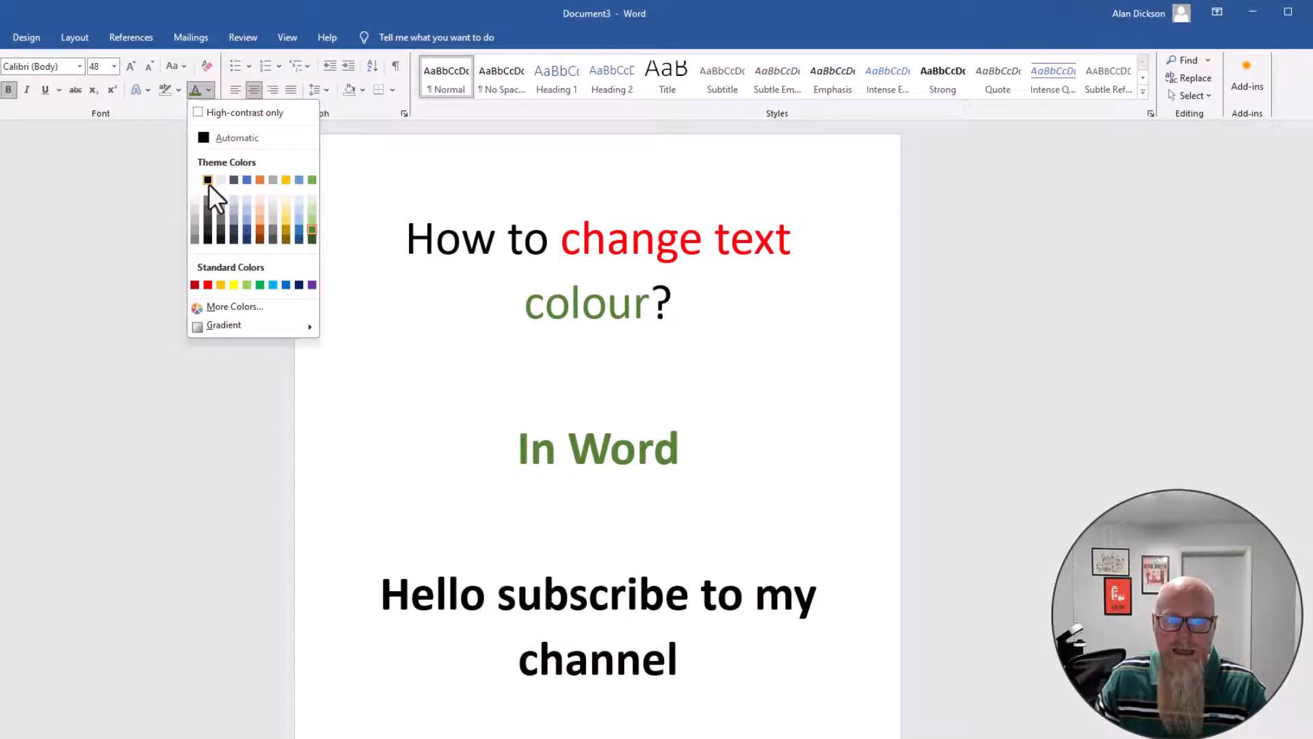
{"action": "mouse_move", "coordinate": [237, 136]}
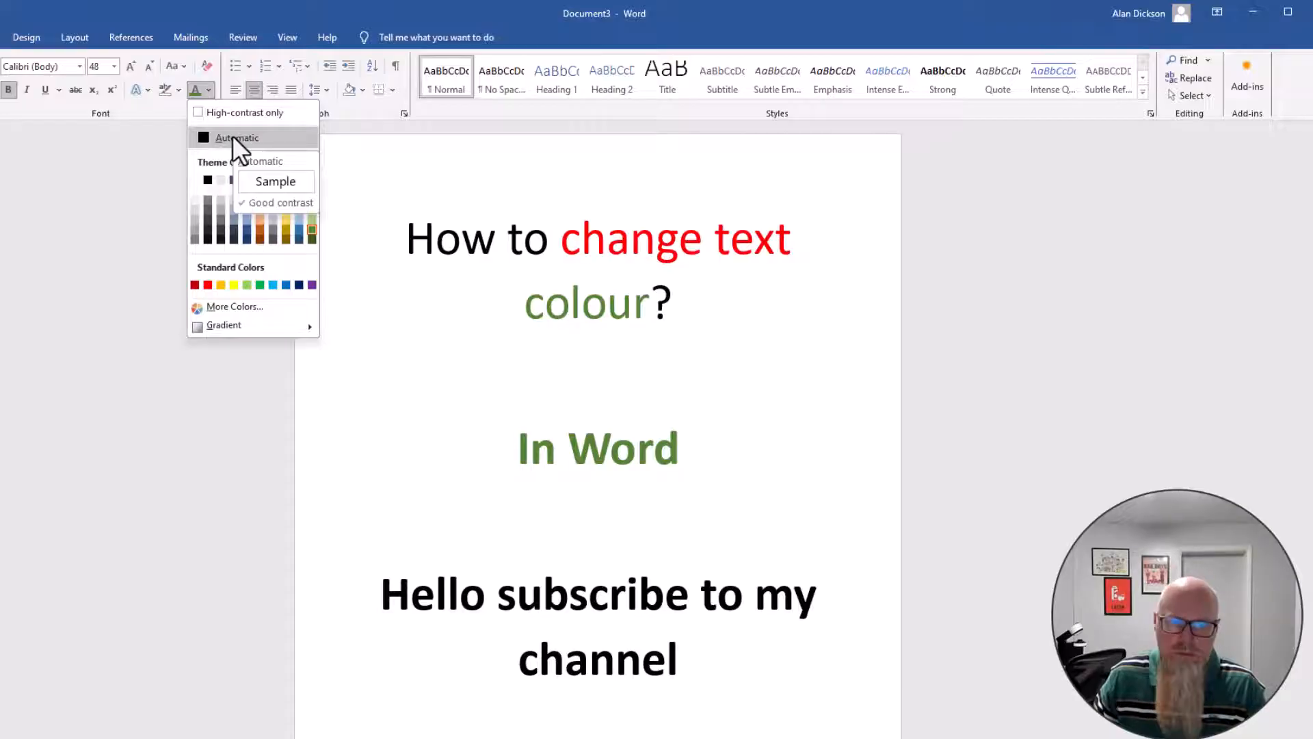
{"action": "left_click", "coordinate": [235, 137]}
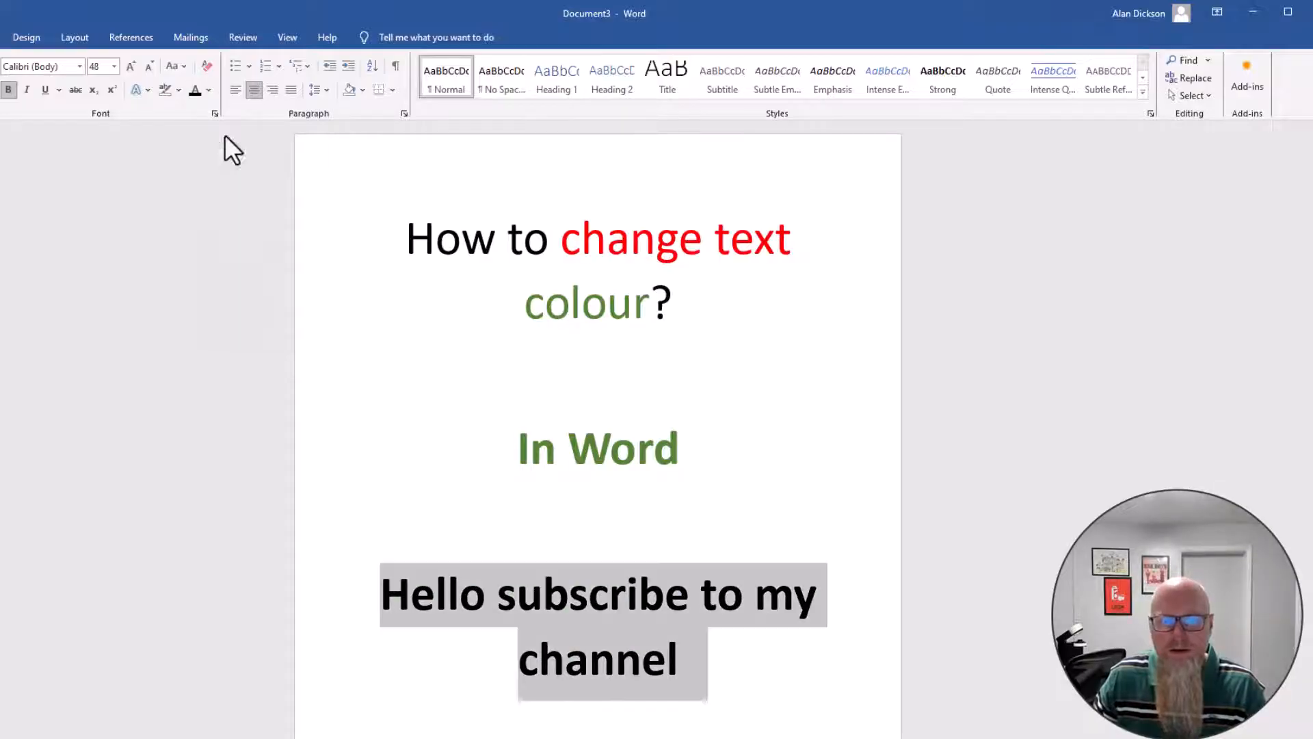
{"action": "left_click", "coordinate": [686, 595]}
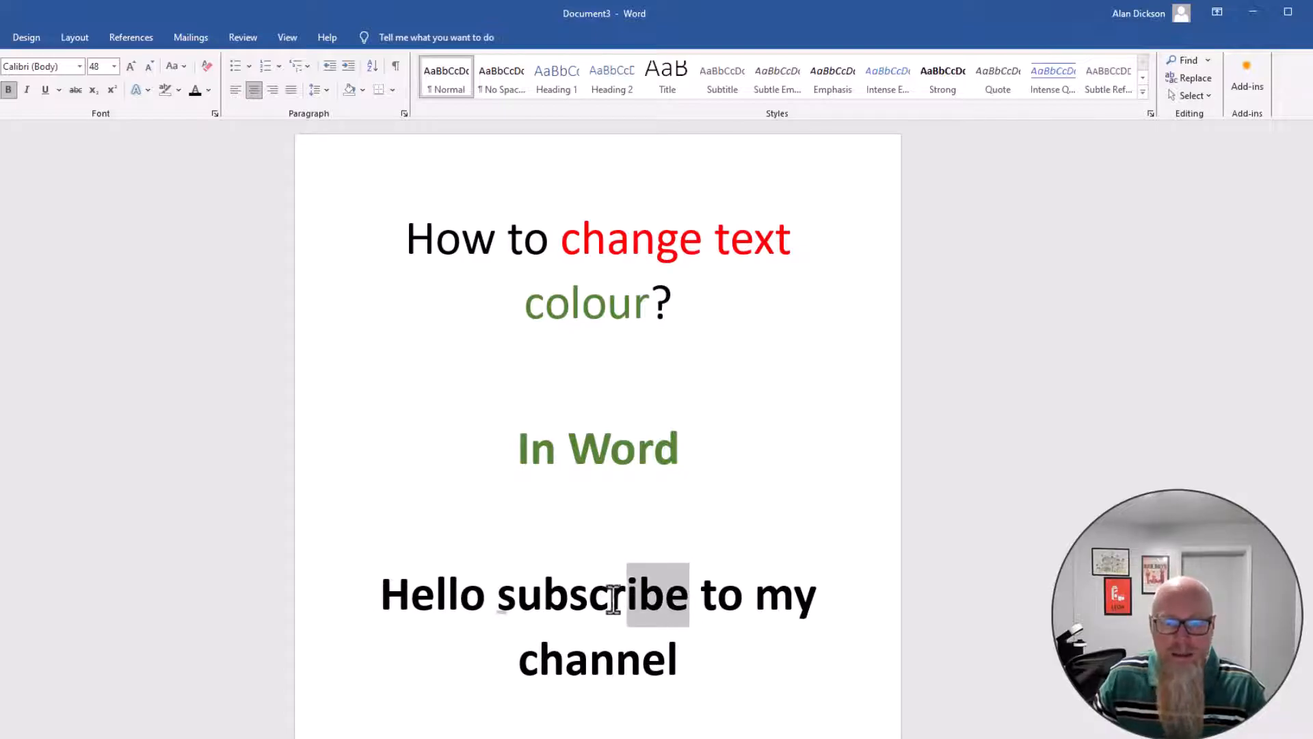
- Colour the word 'subscribe' standard Red
{"action": "double_click", "coordinate": [587, 595]}
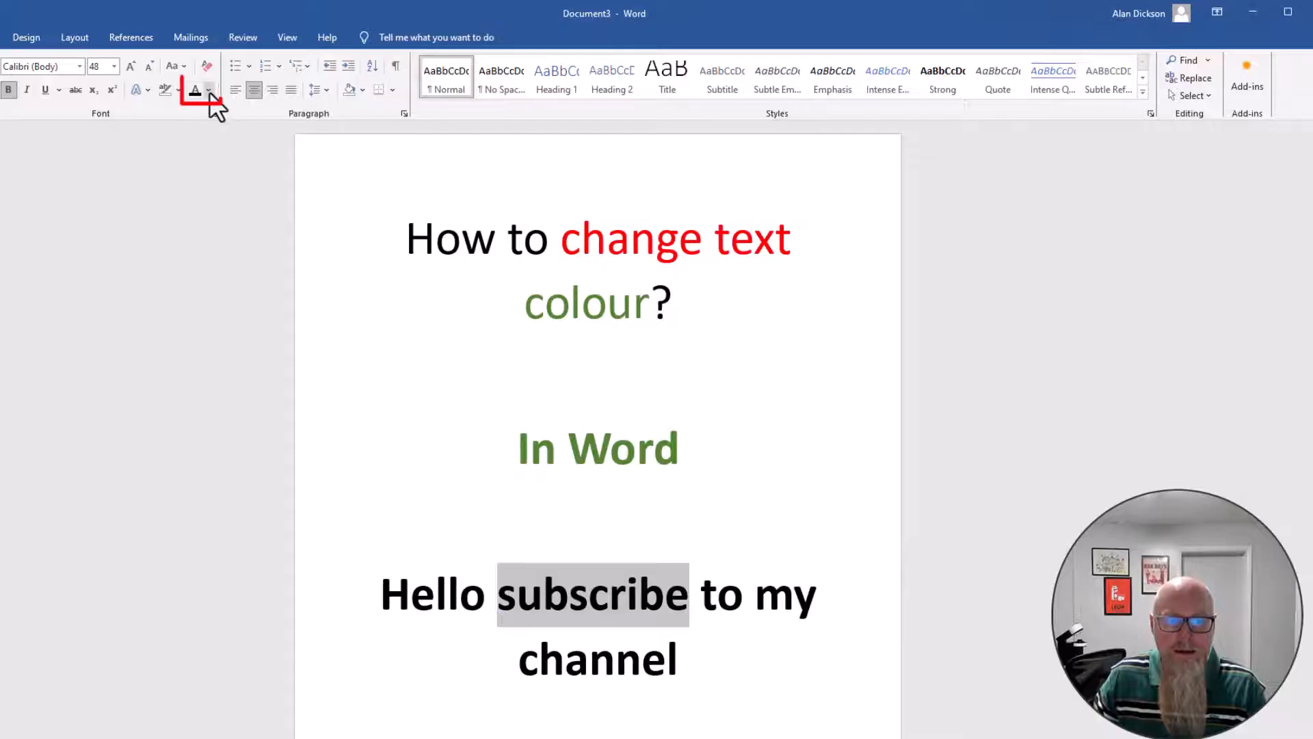
{"action": "left_click", "coordinate": [210, 90]}
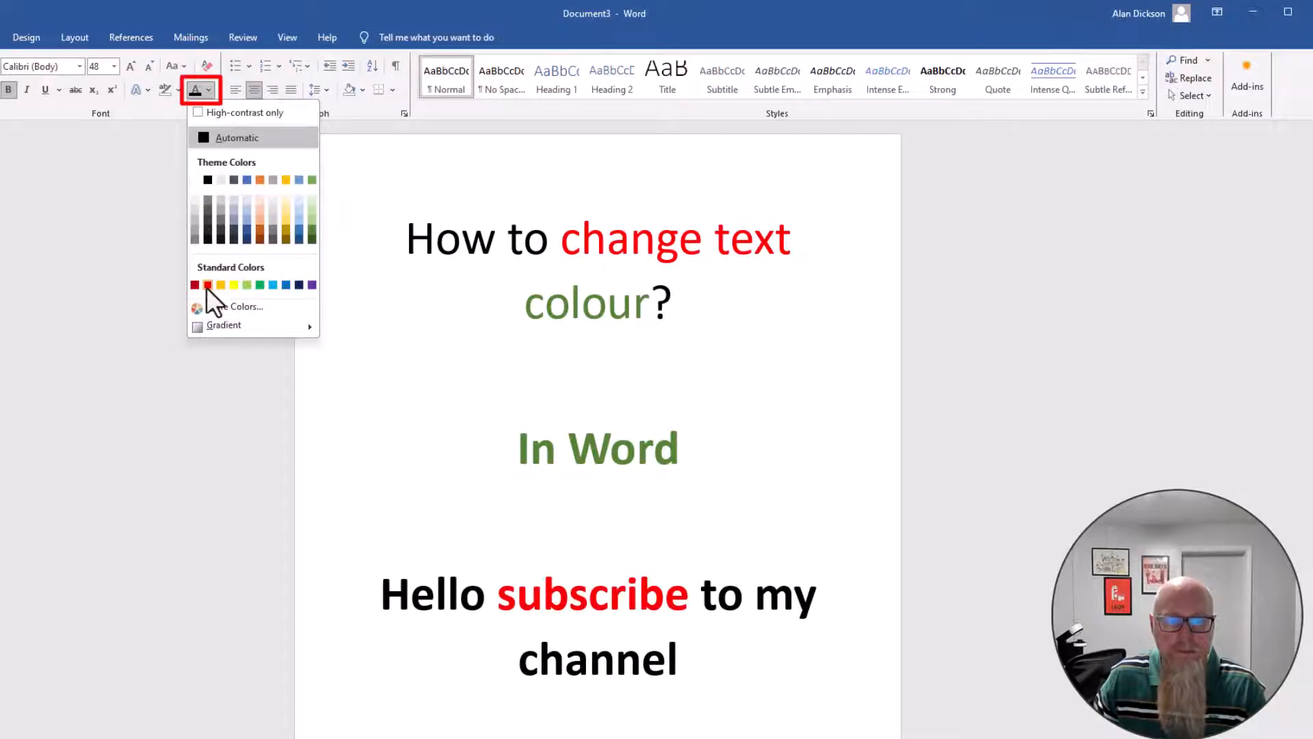
{"action": "mouse_move", "coordinate": [208, 285]}
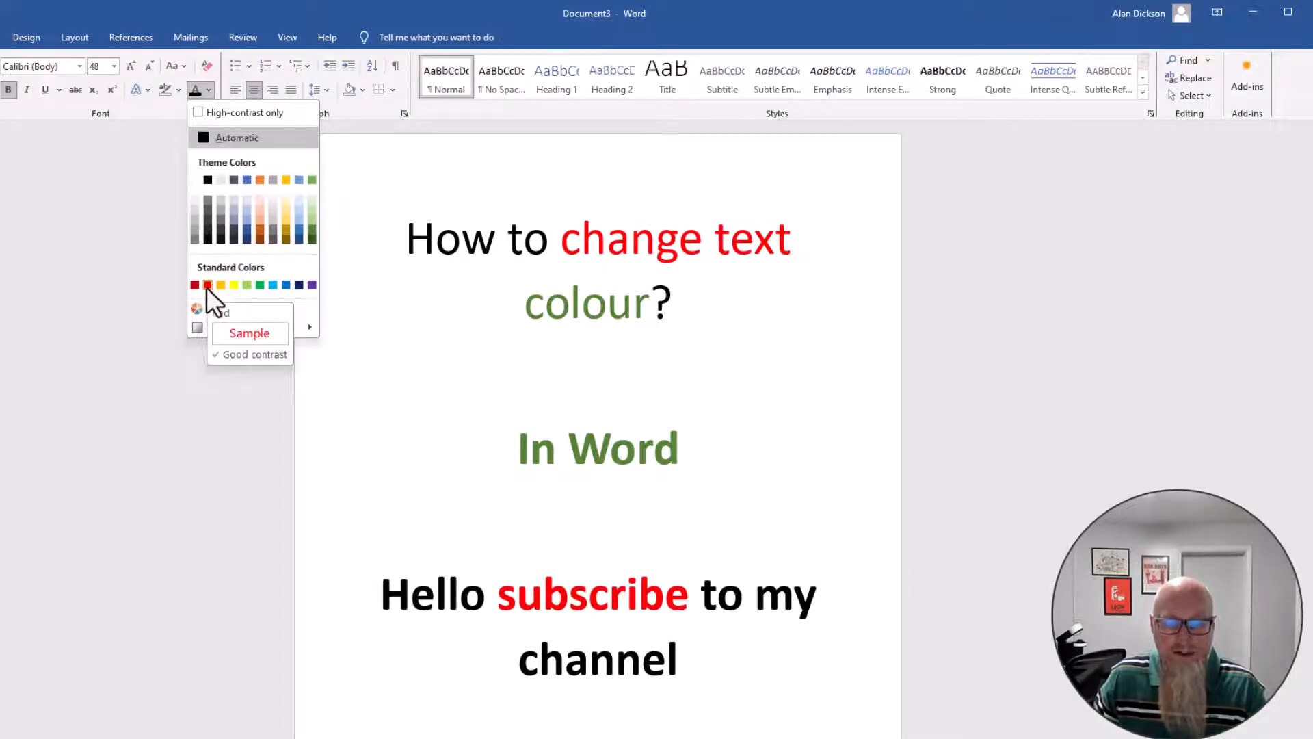
{"action": "left_click", "coordinate": [682, 448]}
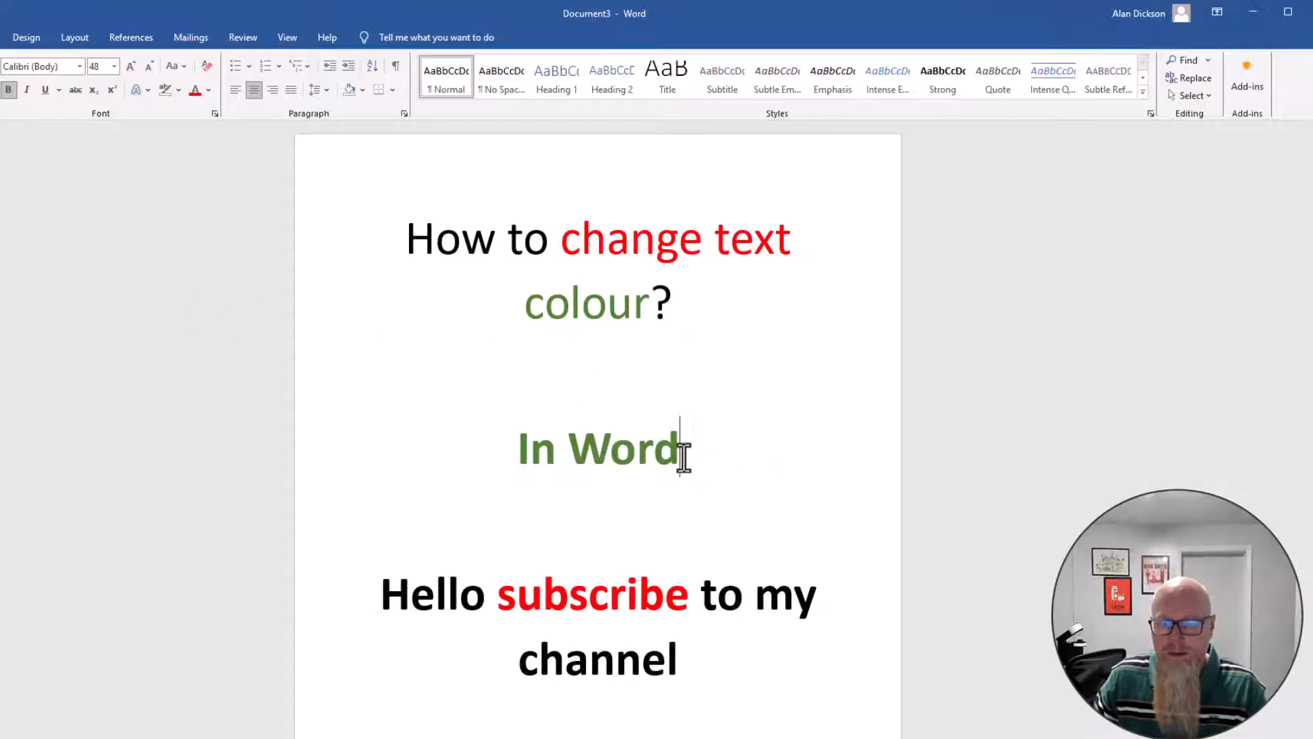
{"action": "mouse_move", "coordinate": [196, 90]}
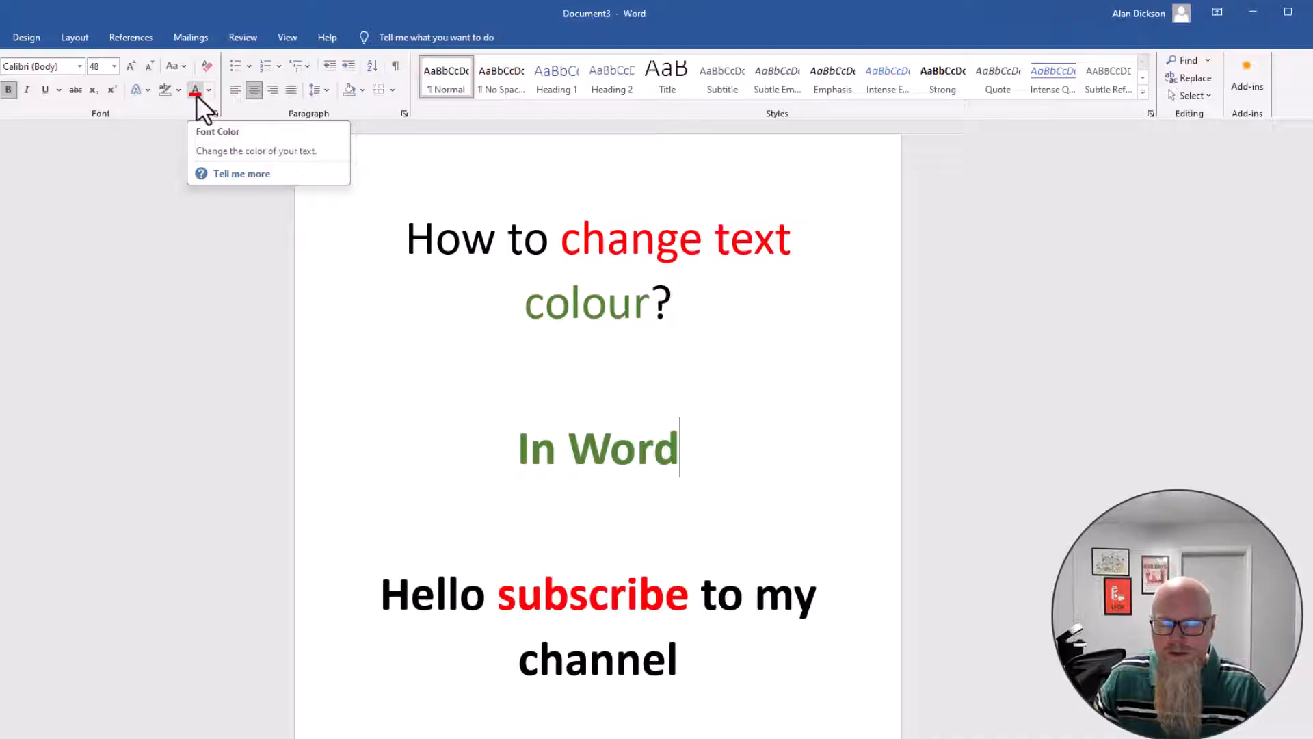
- Apply the last-used red to 'In Word' and select 'Hello' for recolouring
{"action": "double_click", "coordinate": [624, 448]}
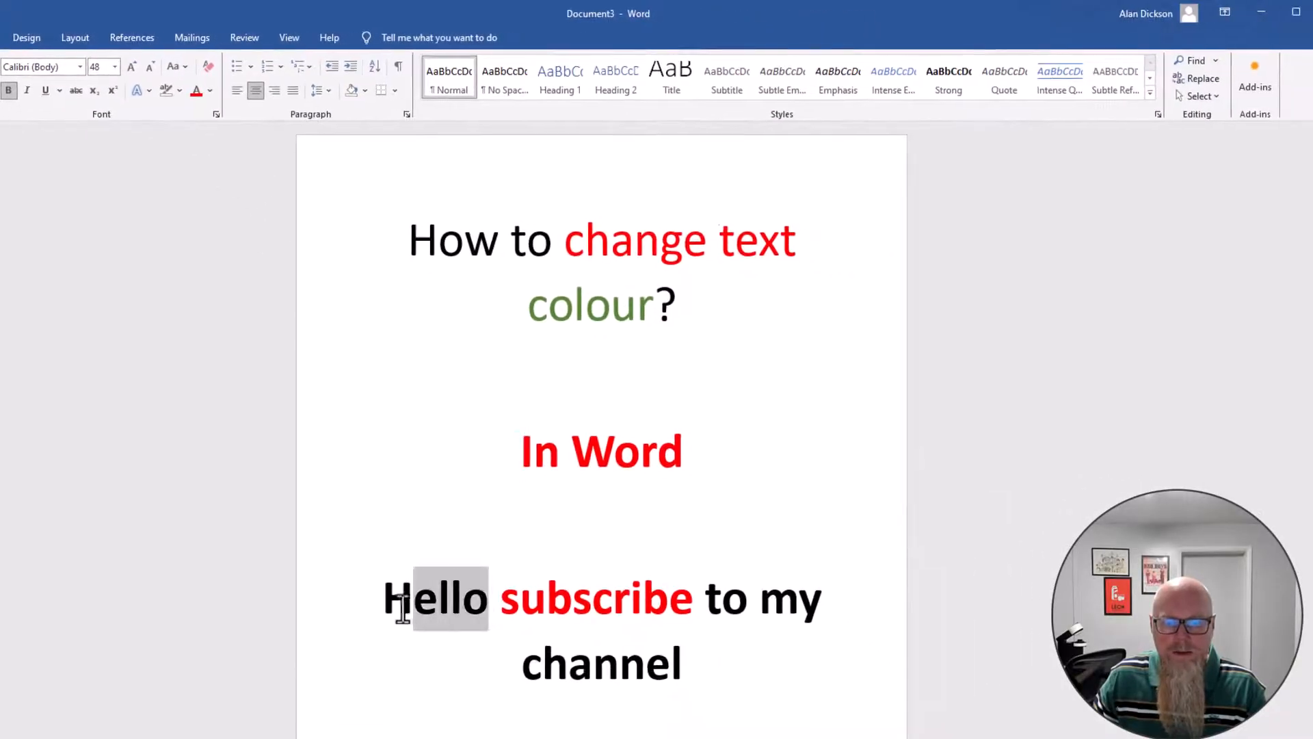
{"action": "mouse_move", "coordinate": [230, 113]}
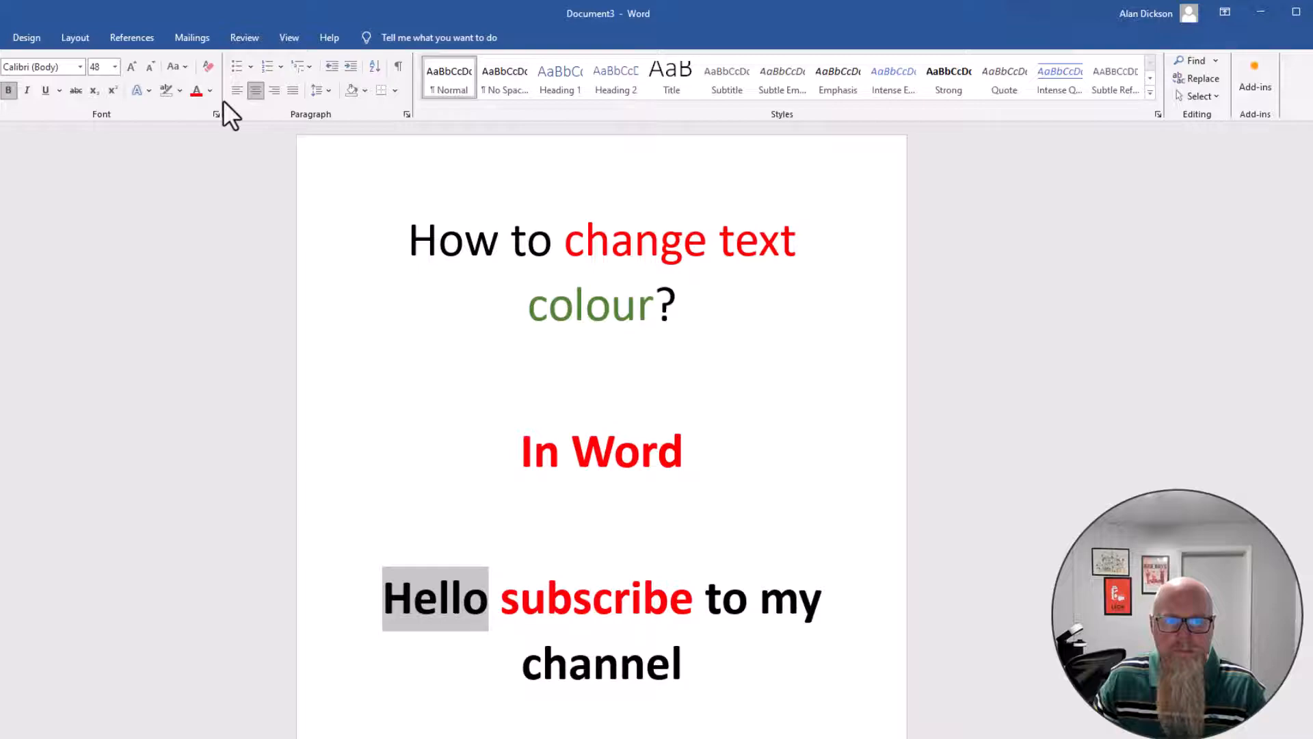
{"action": "left_click", "coordinate": [213, 90]}
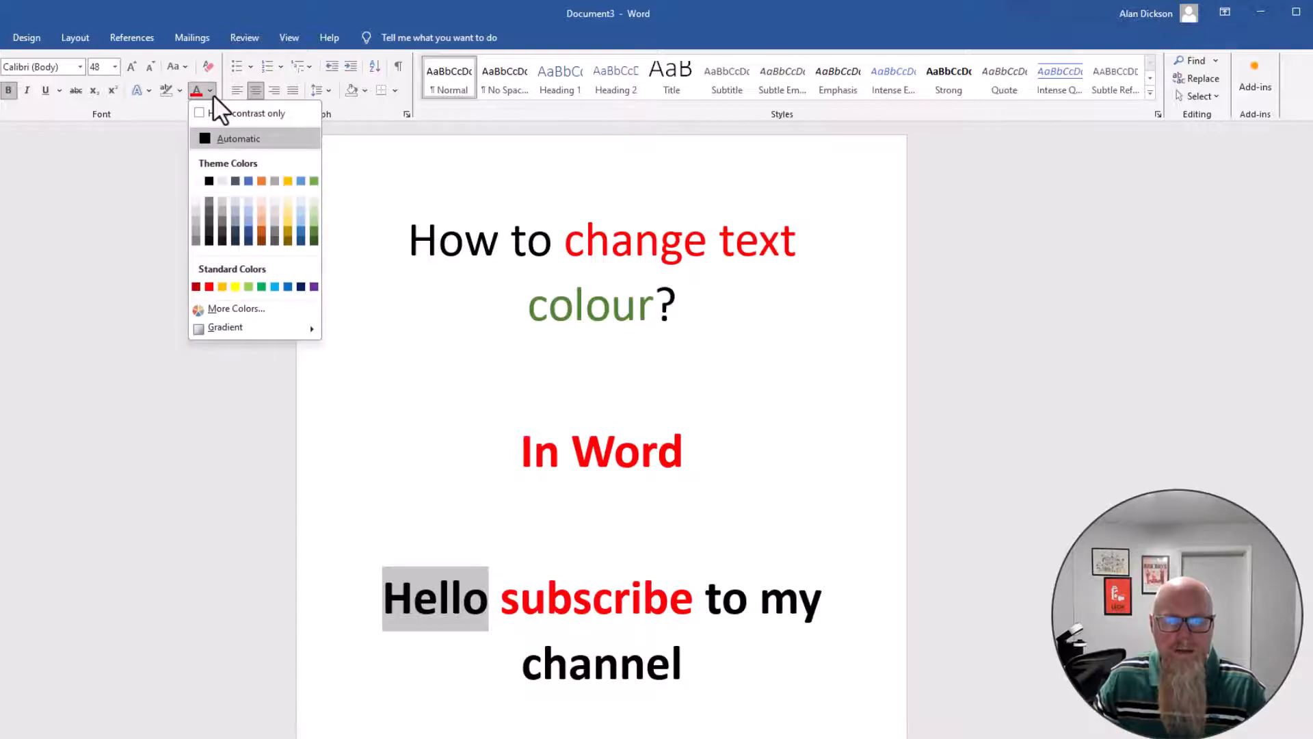
{"action": "mouse_move", "coordinate": [270, 319]}
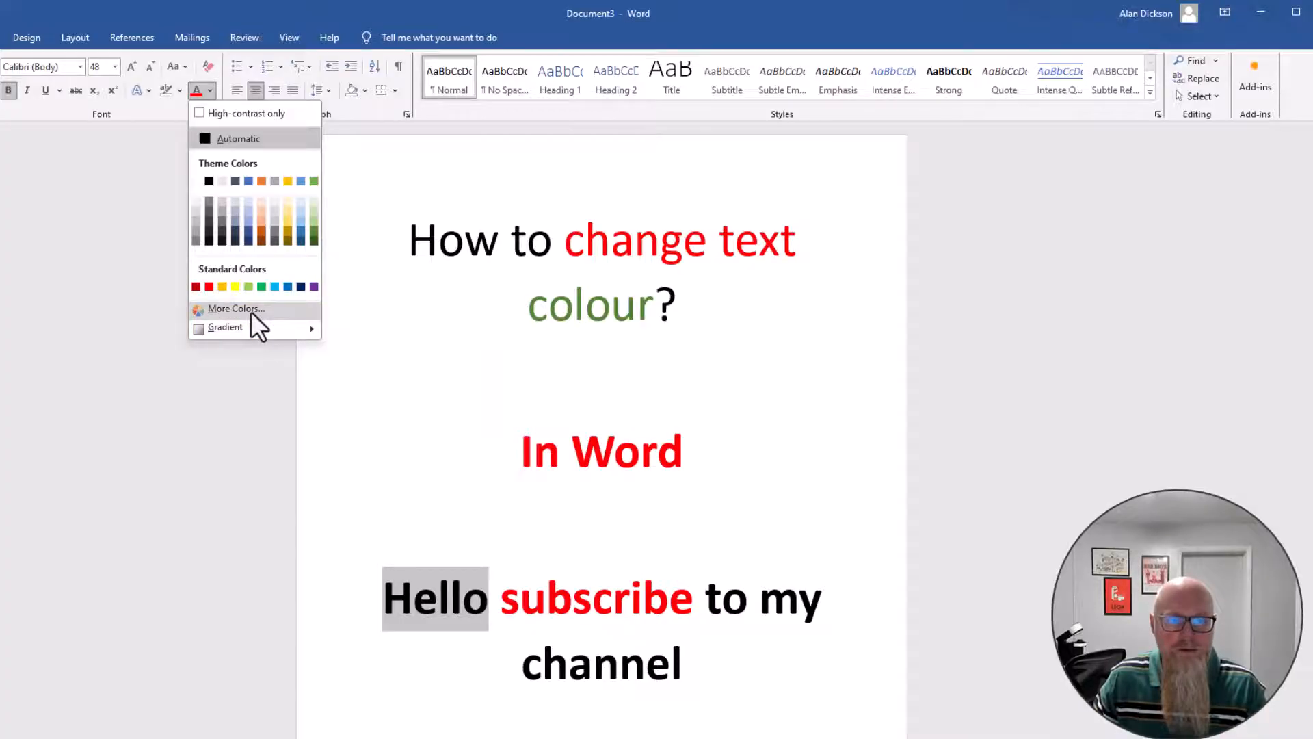
- Give 'Hello' the custom yellow #EADD3A from More Colors' Custom spectrum
{"action": "left_click", "coordinate": [236, 307]}
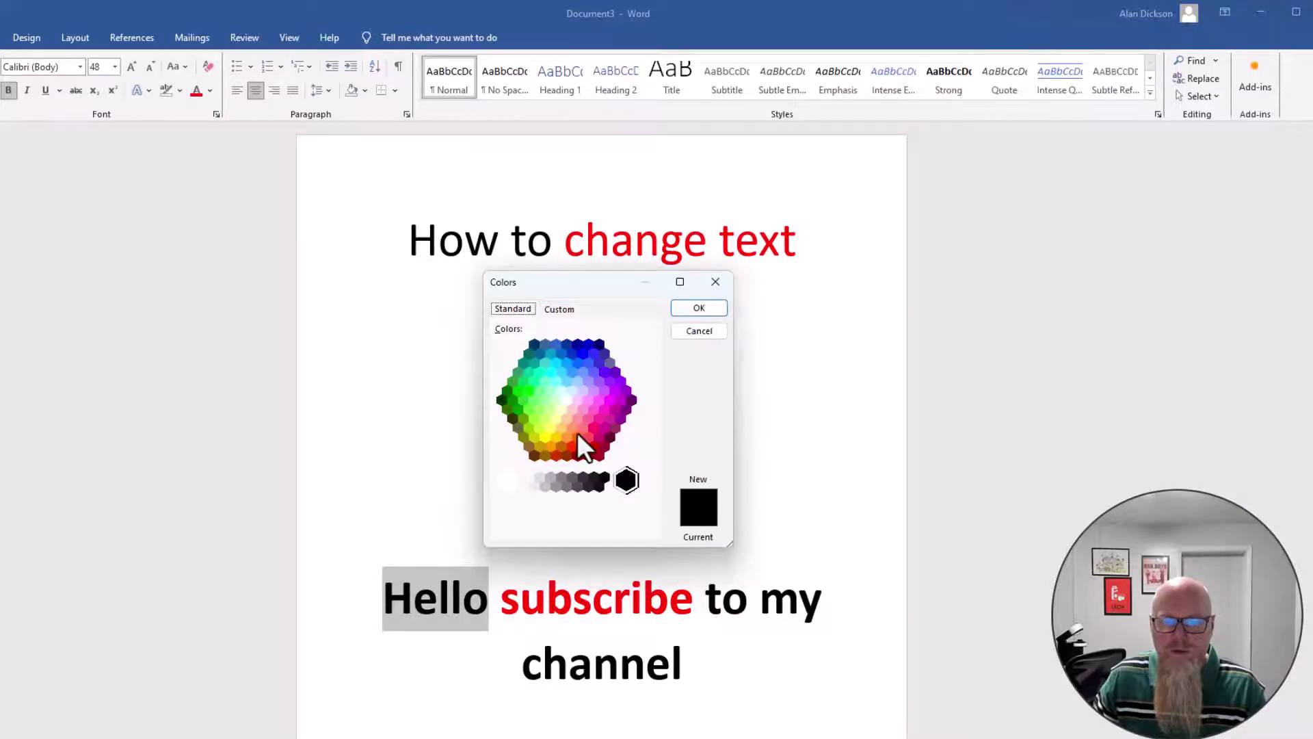
{"action": "left_click", "coordinate": [560, 308]}
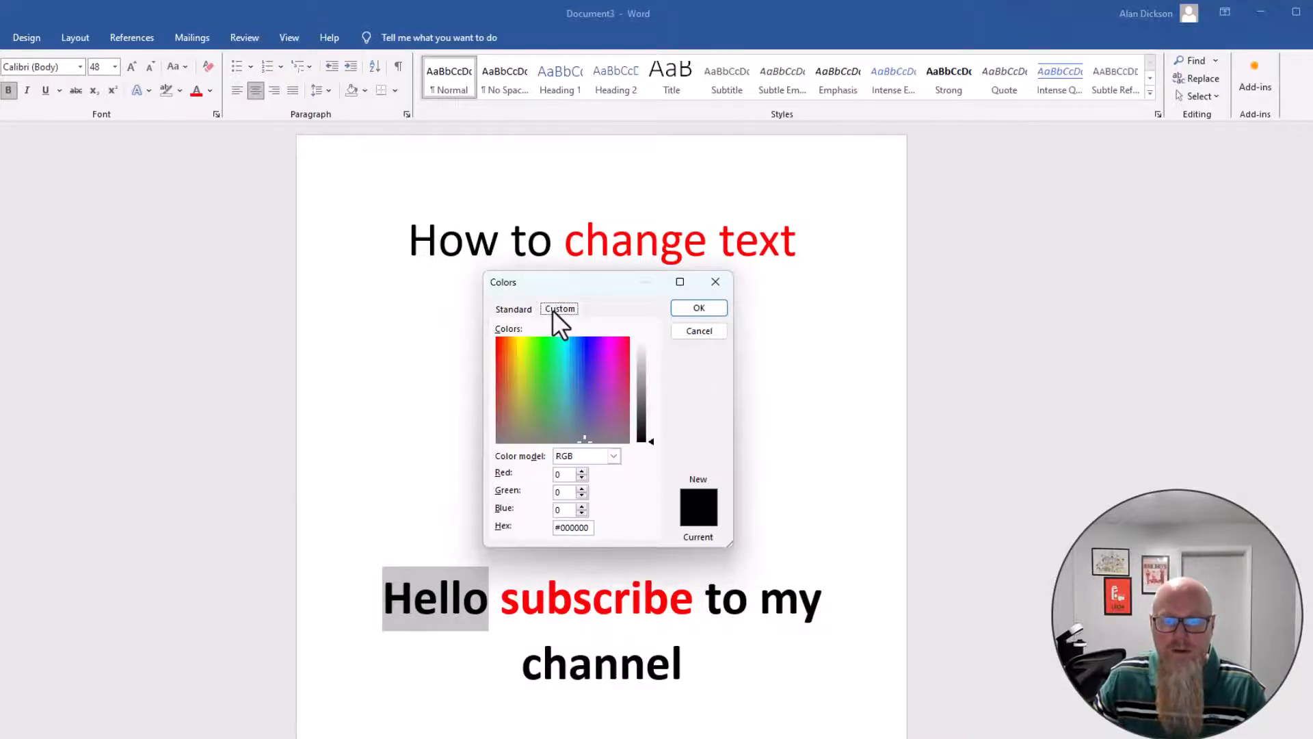
{"action": "mouse_move", "coordinate": [573, 422]}
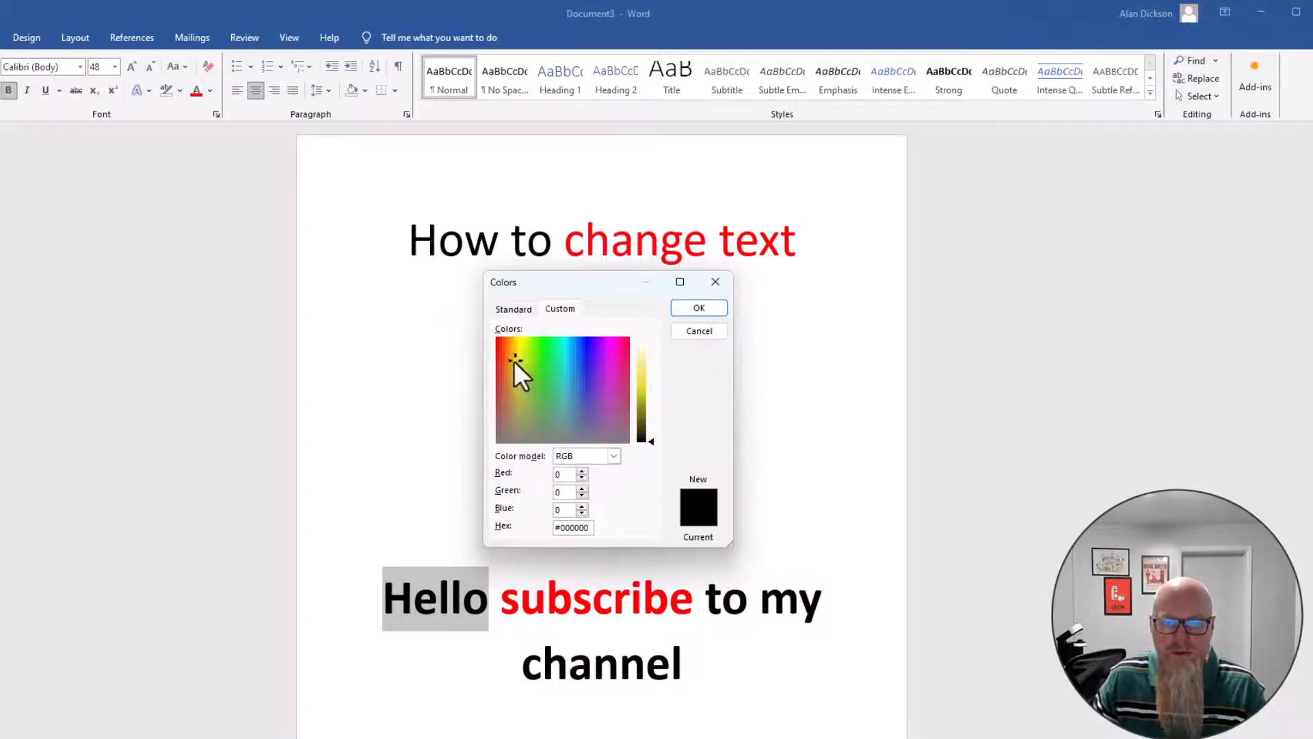
{"action": "mouse_move", "coordinate": [656, 457]}
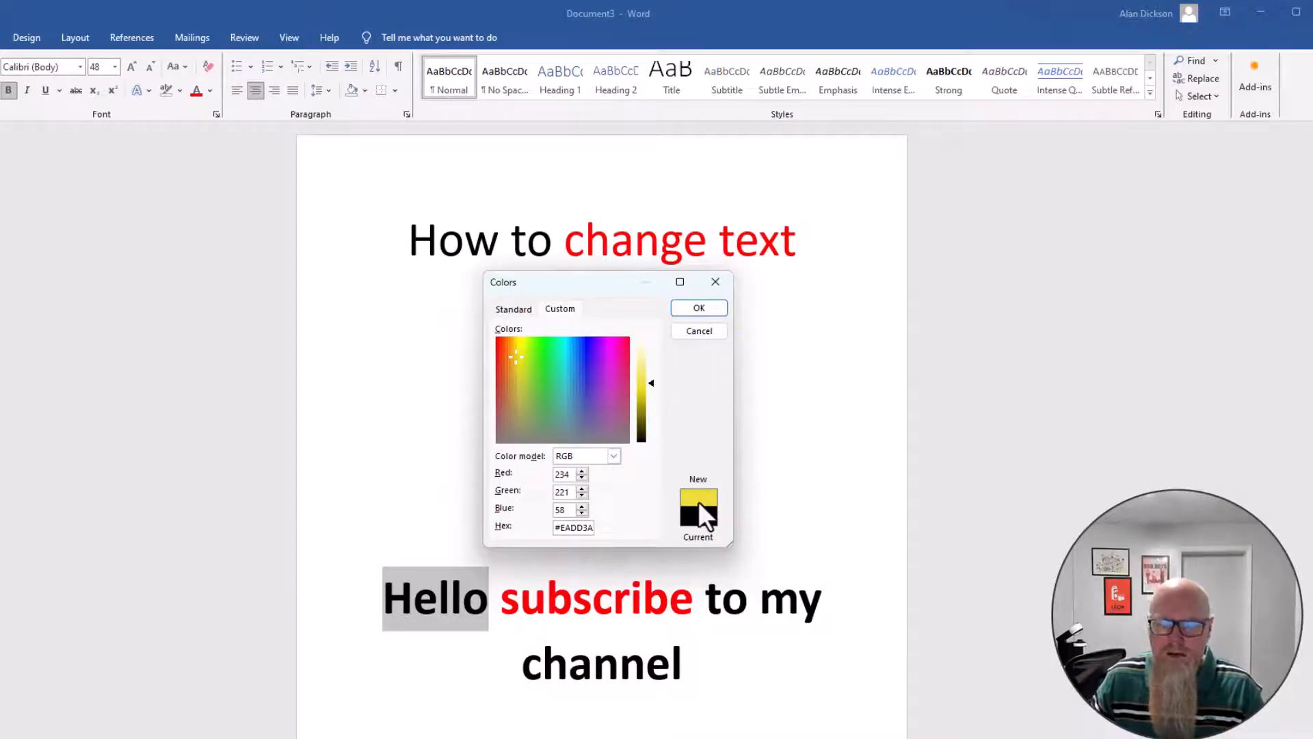
{"action": "left_click", "coordinate": [698, 308]}
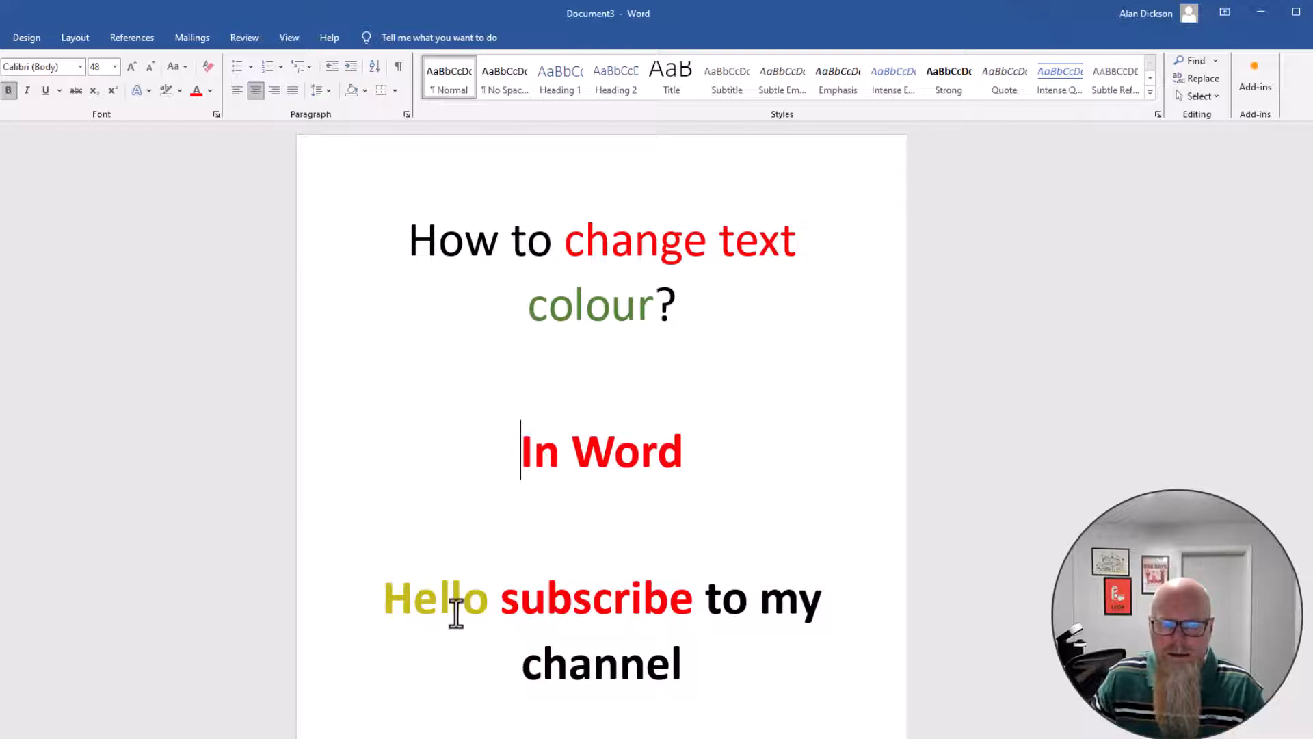
{"action": "left_click", "coordinate": [690, 665]}
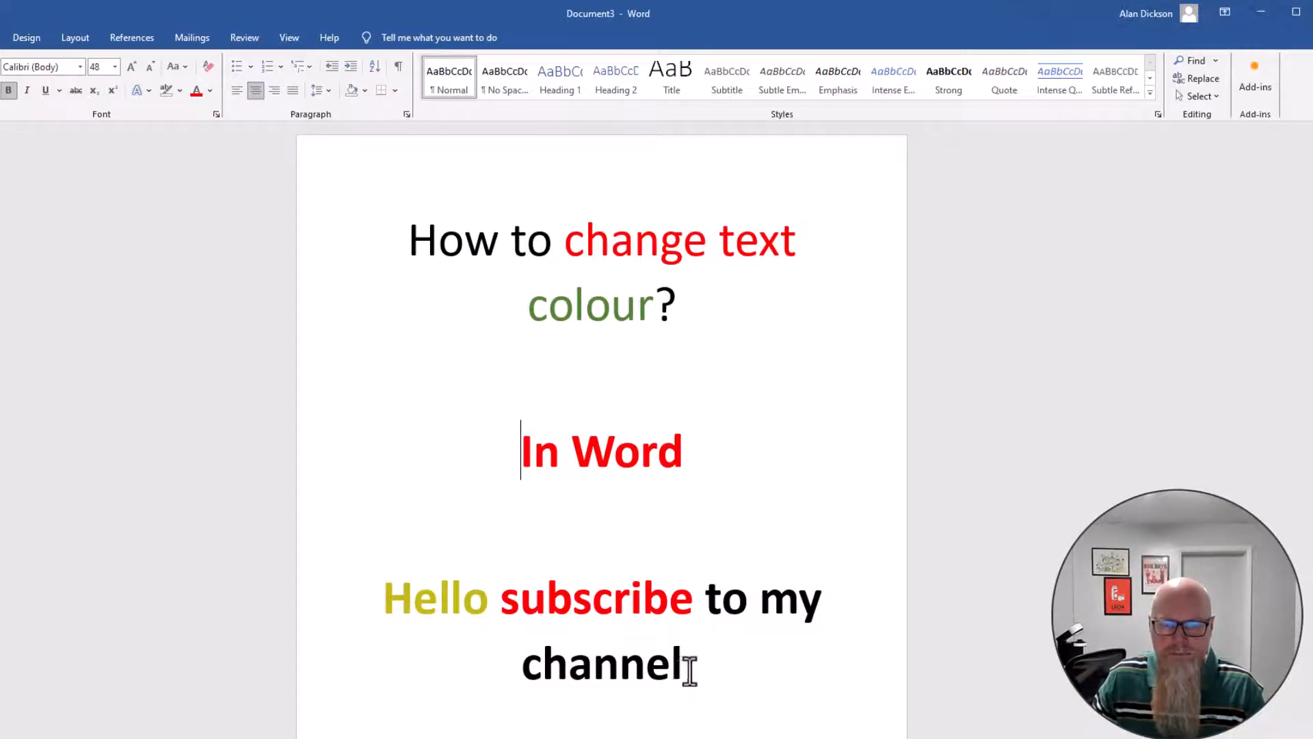
{"action": "double_click", "coordinate": [604, 664]}
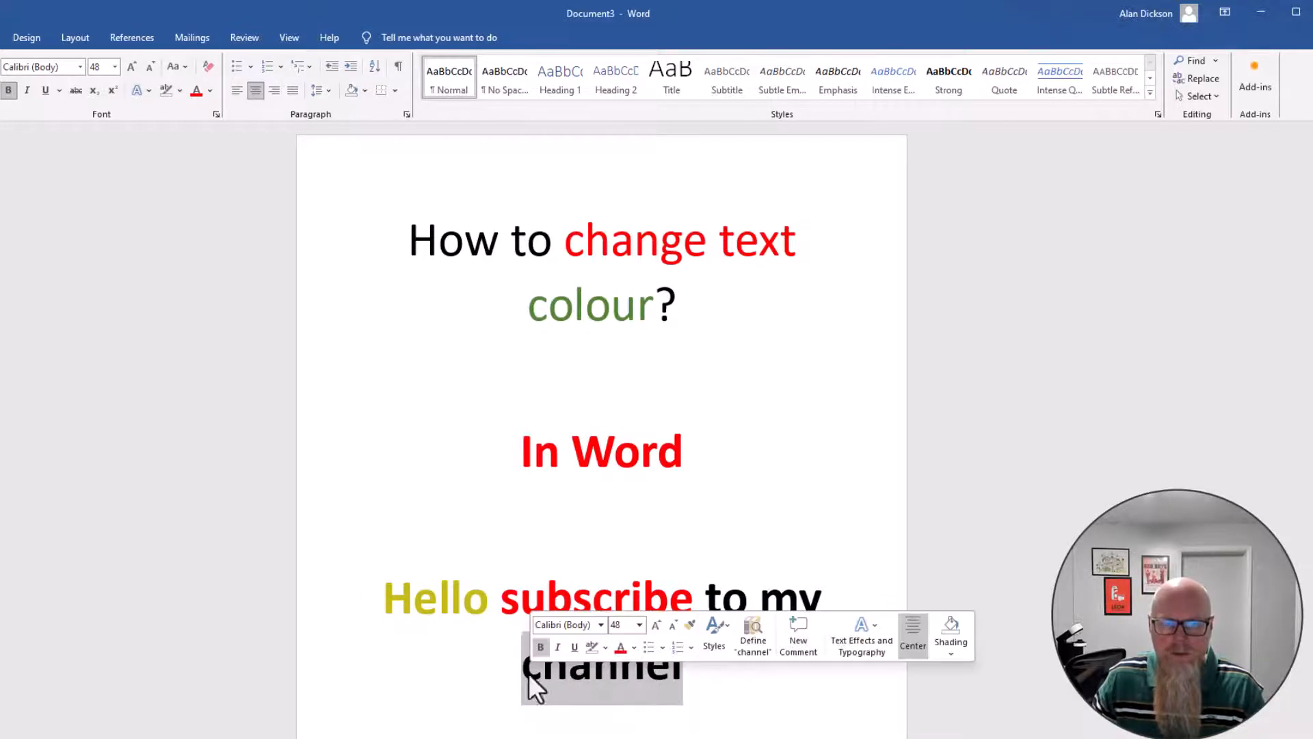
{"action": "left_click", "coordinate": [165, 90]}
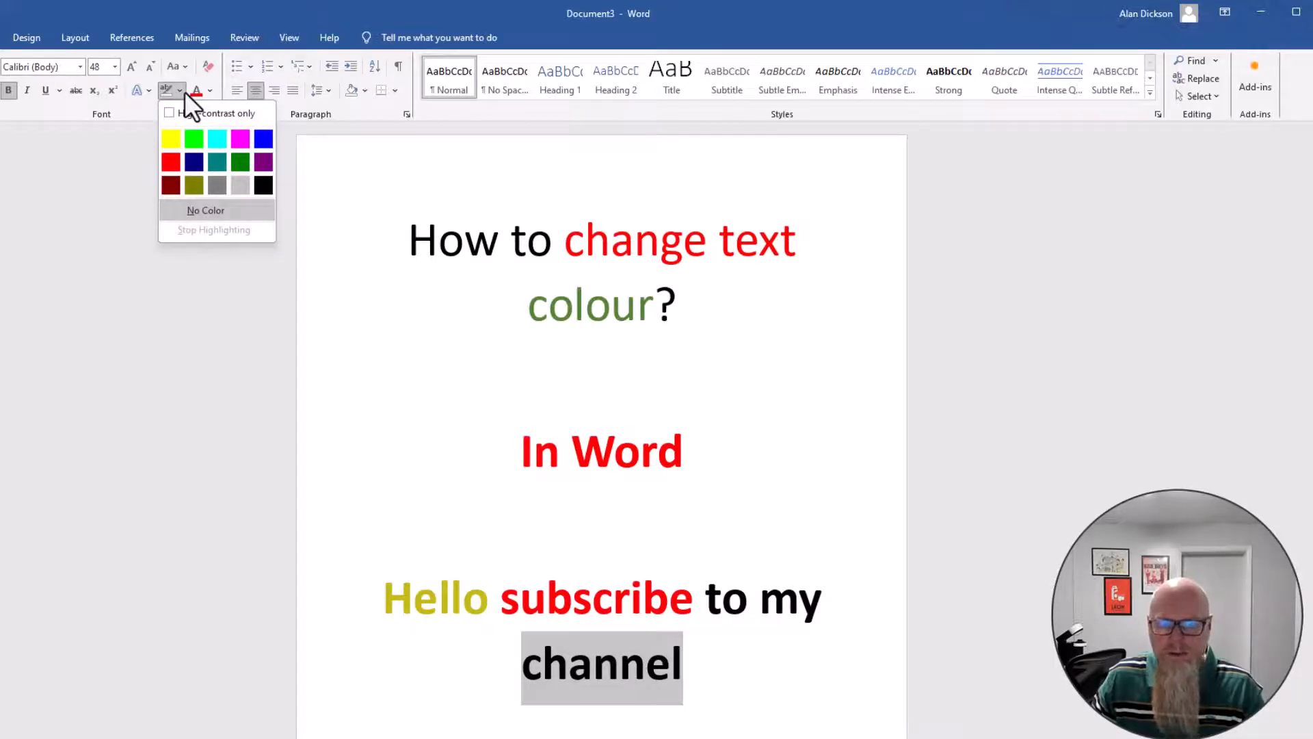
{"action": "left_click", "coordinate": [204, 210]}
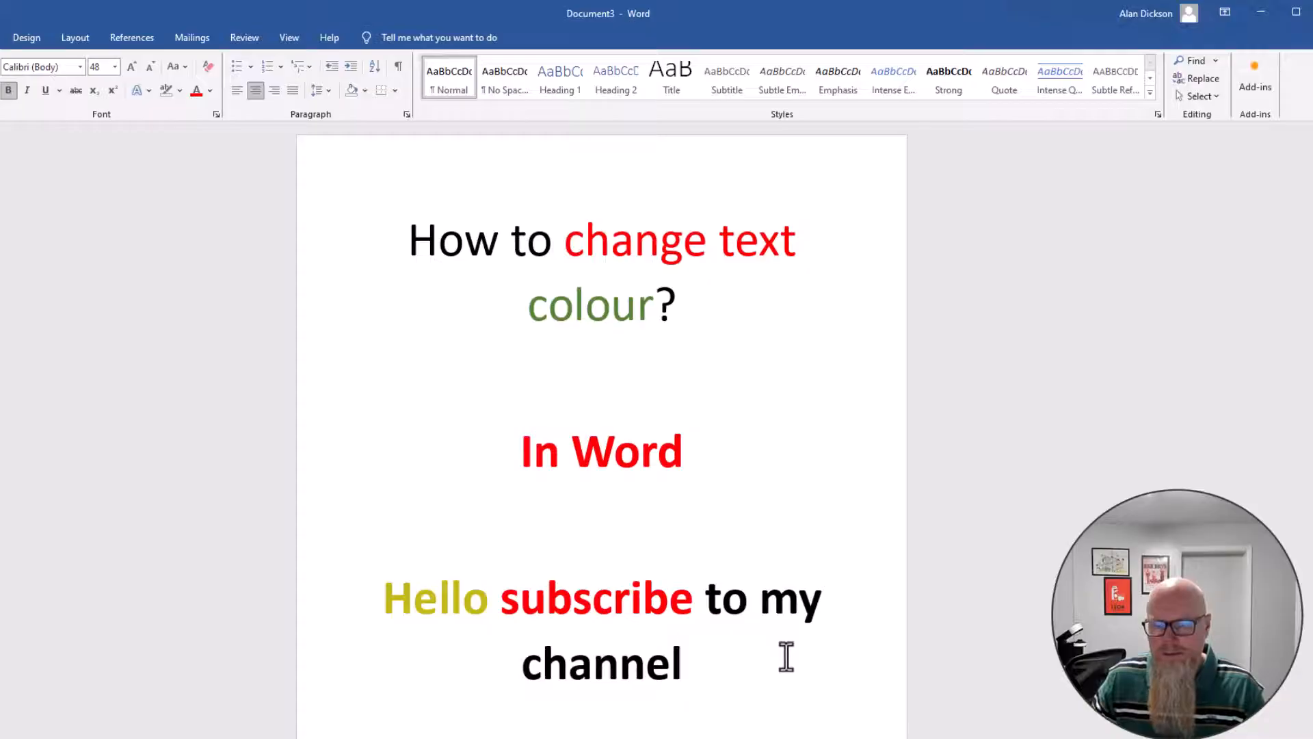
{"action": "mouse_move", "coordinate": [489, 597]}
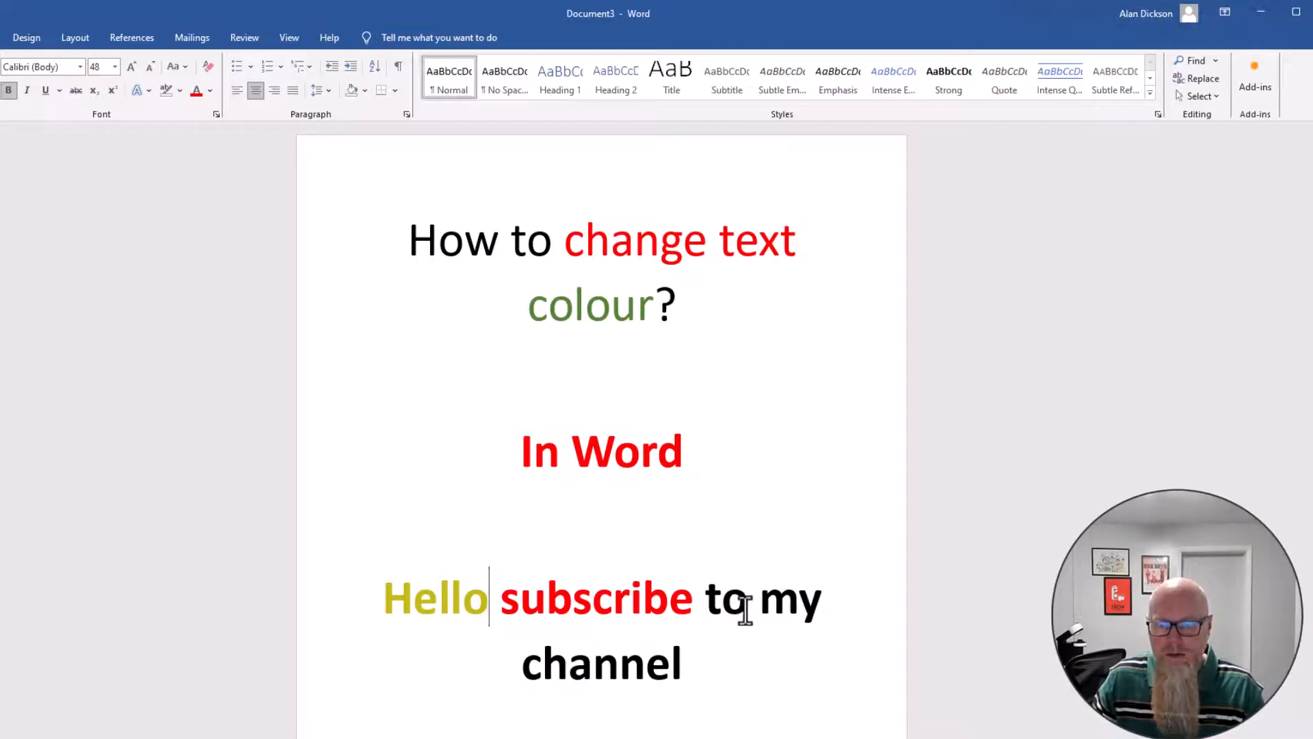
- Colour the word 'my' with the recent custom yellow matching 'Hello'
{"action": "double_click", "coordinate": [787, 597]}
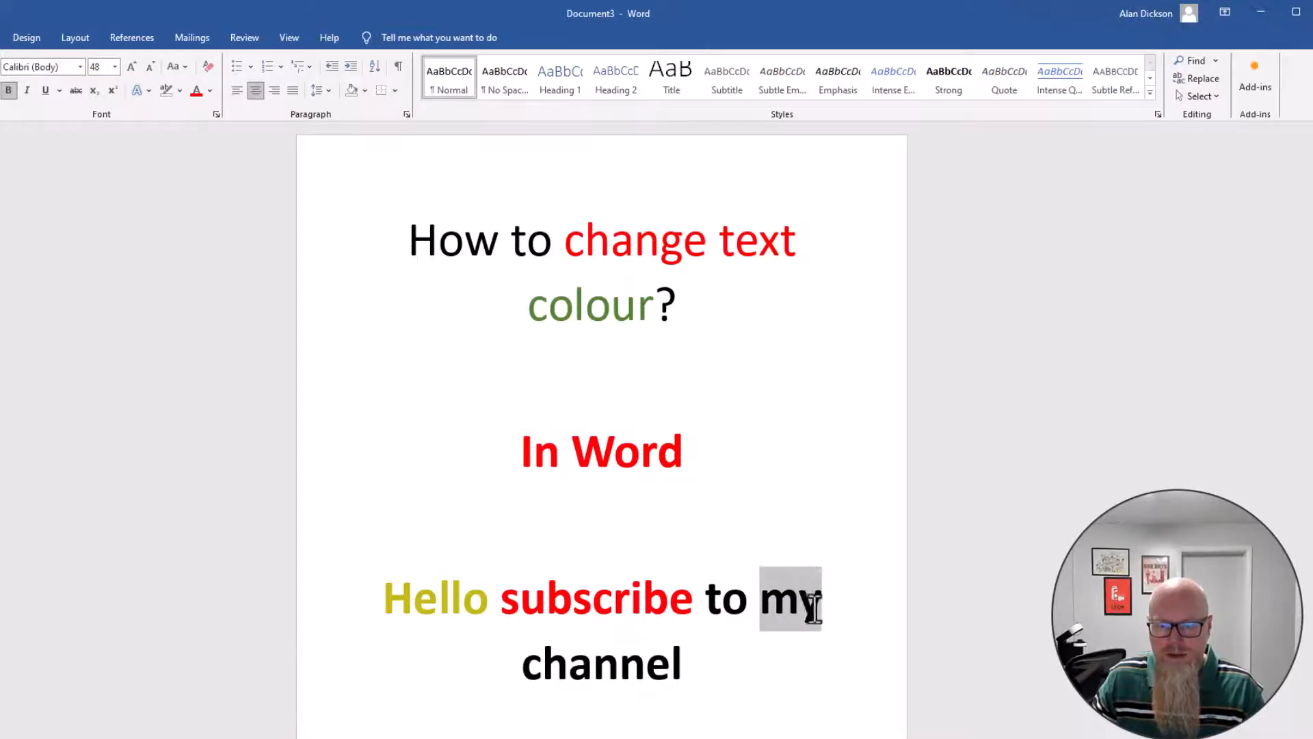
{"action": "mouse_move", "coordinate": [225, 105]}
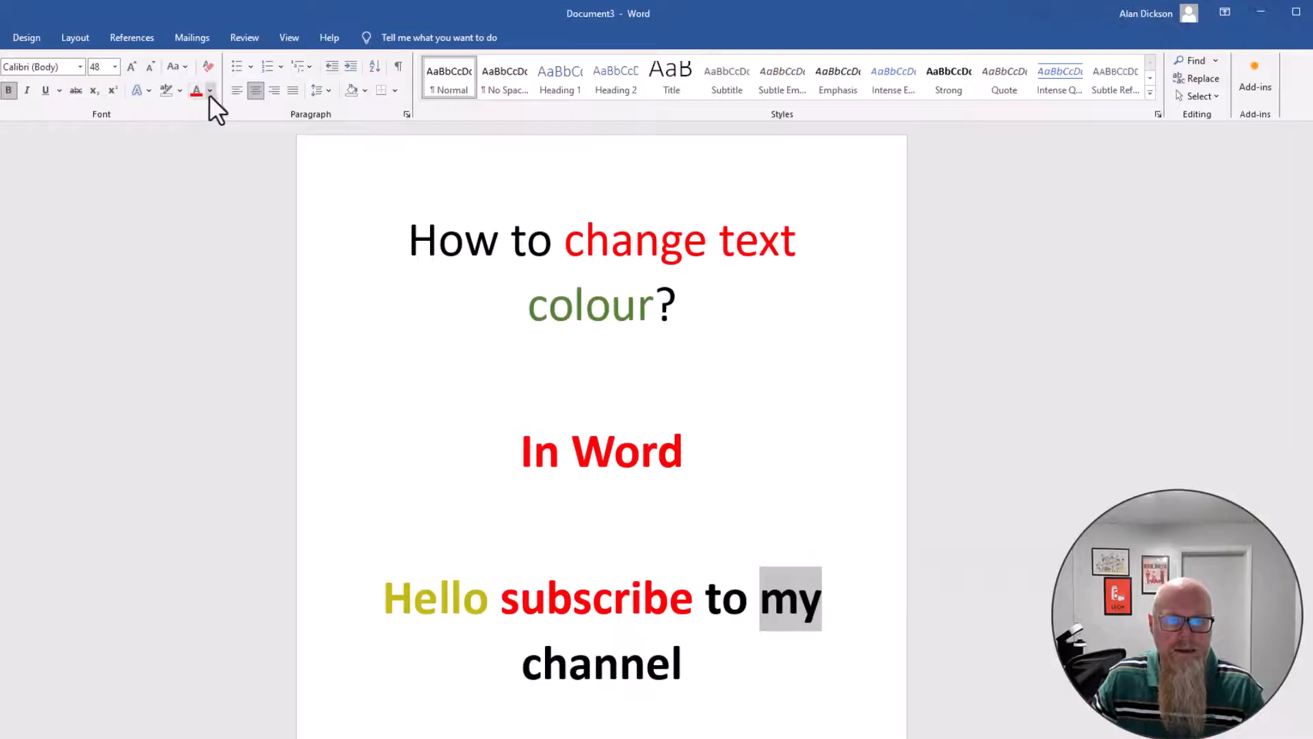
{"action": "left_click", "coordinate": [210, 90]}
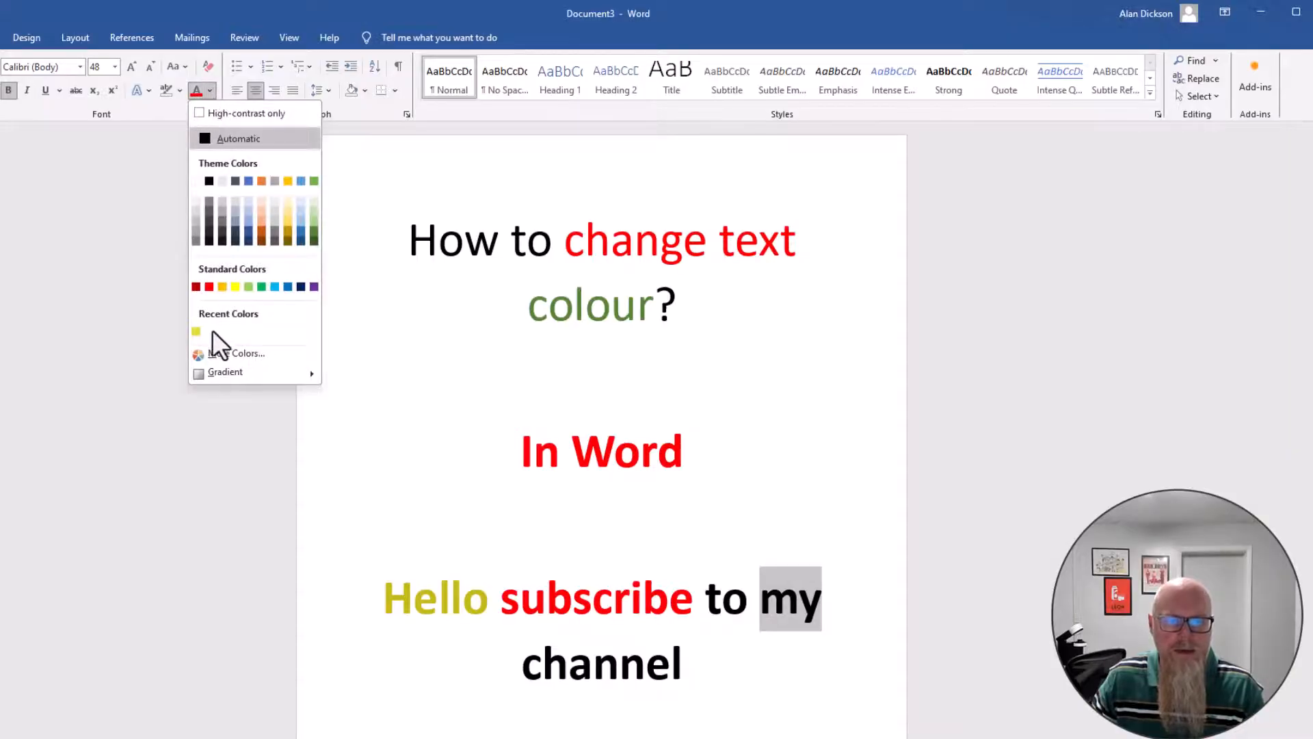
{"action": "left_click", "coordinate": [196, 331]}
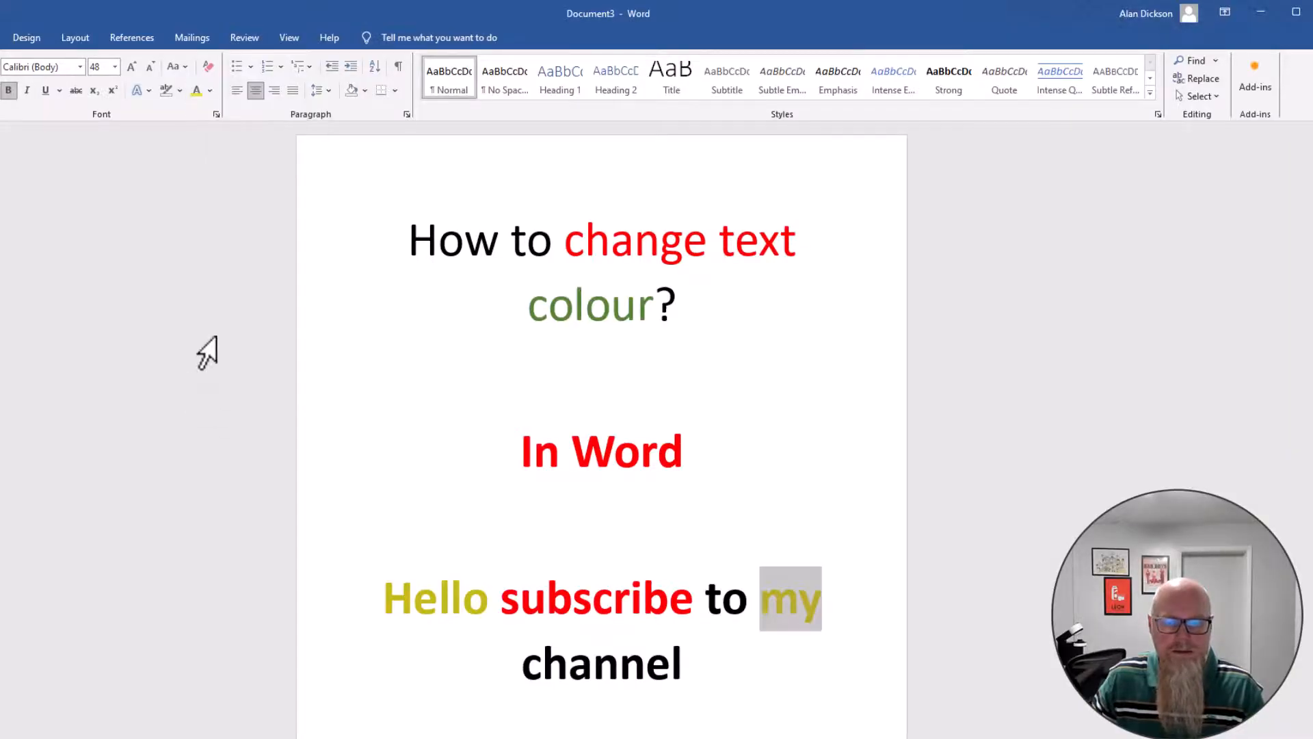
{"action": "left_click", "coordinate": [686, 662]}
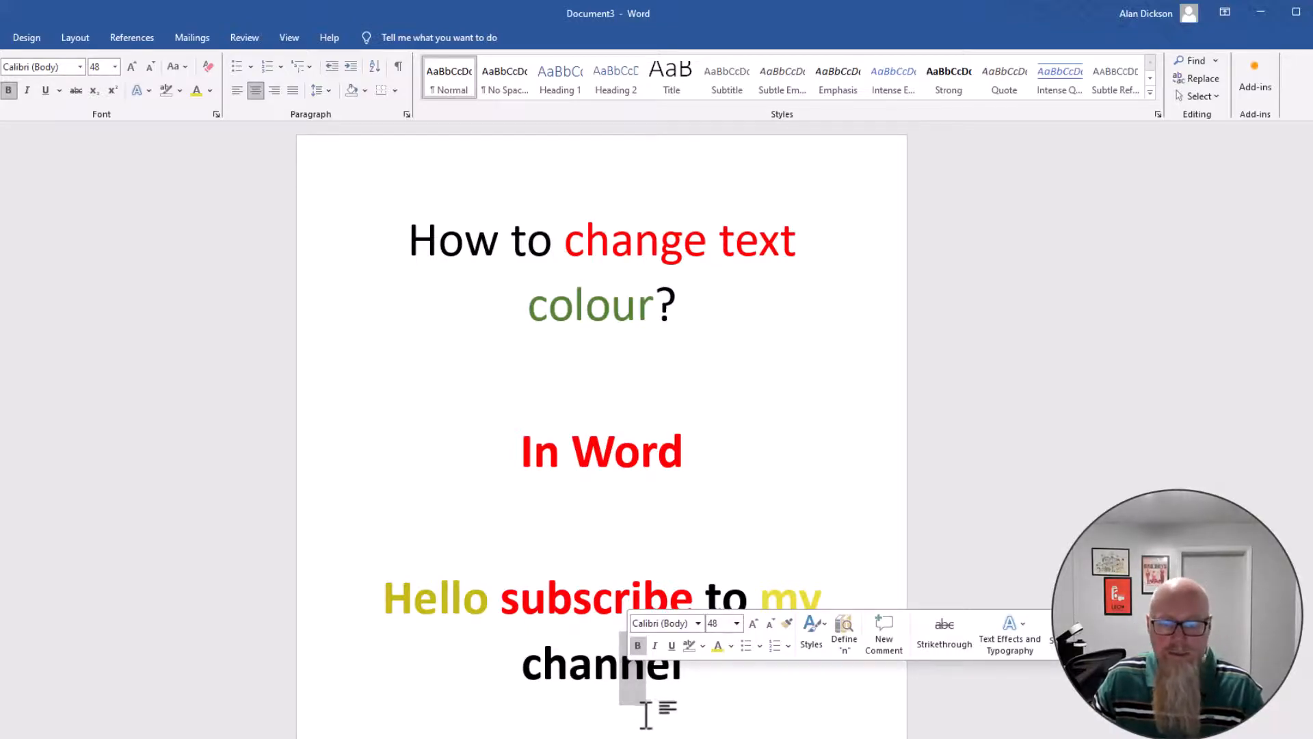
- Make one letter inside 'channel' green, leaving the rest black
{"action": "left_click", "coordinate": [624, 665]}
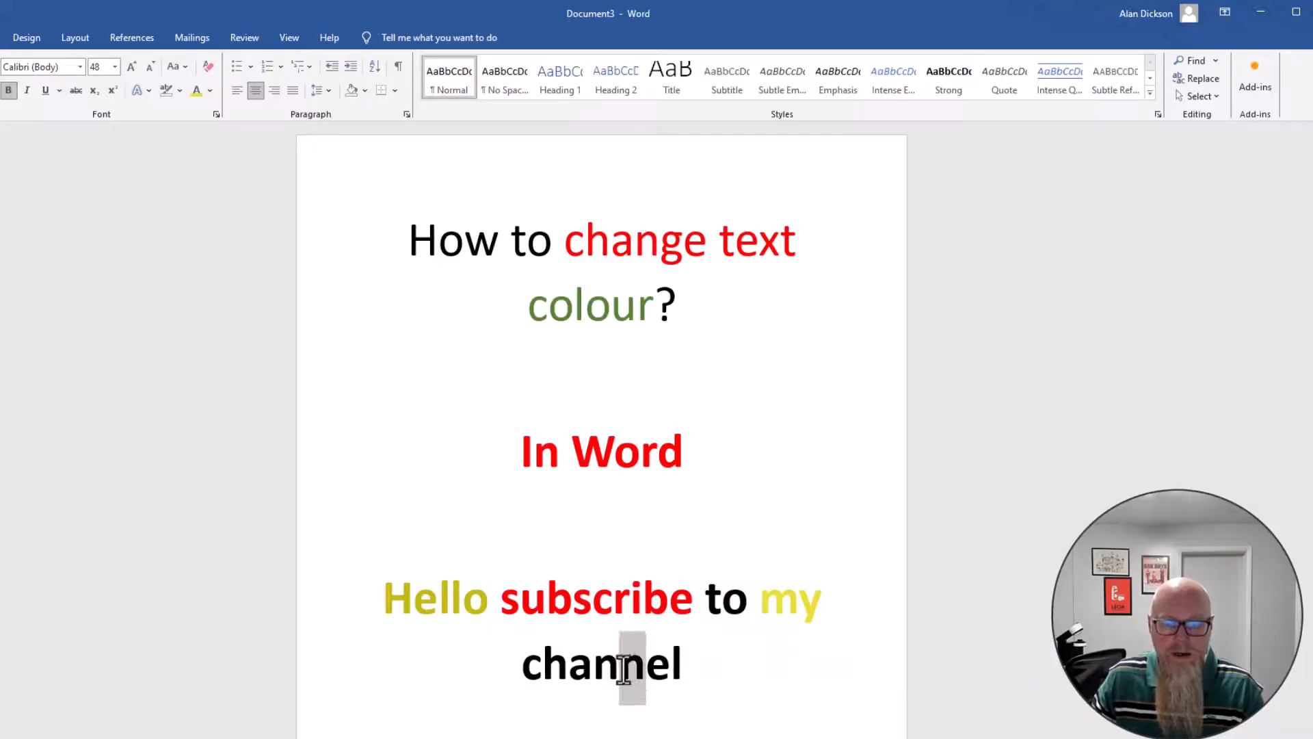
{"action": "mouse_move", "coordinate": [238, 123]}
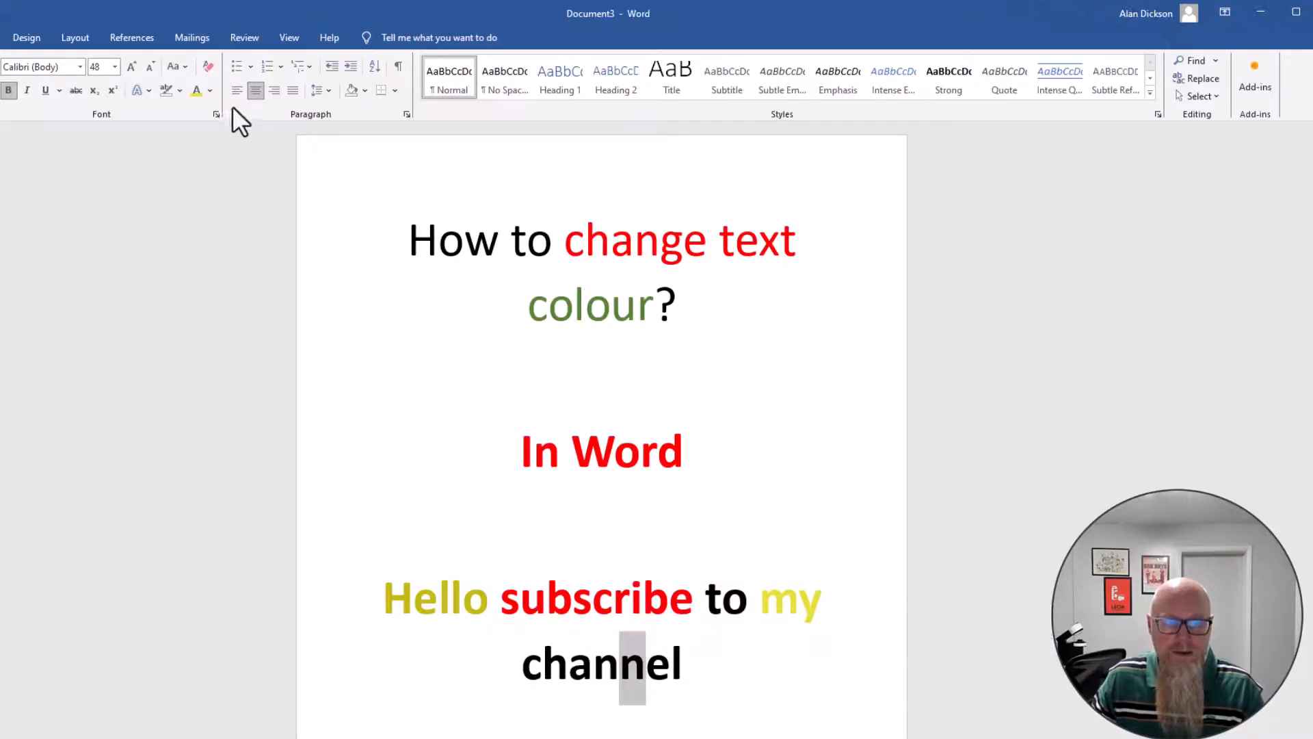
{"action": "left_click", "coordinate": [211, 90]}
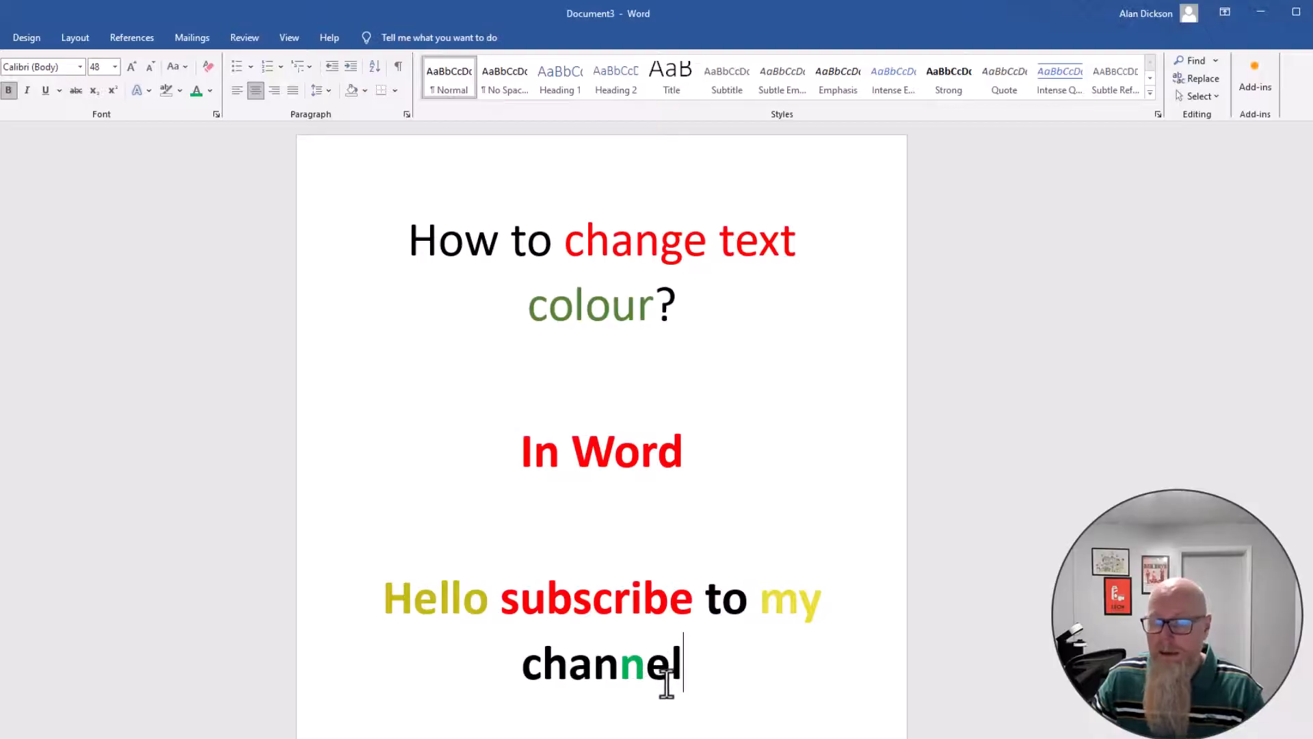
{"action": "mouse_move", "coordinate": [699, 641]}
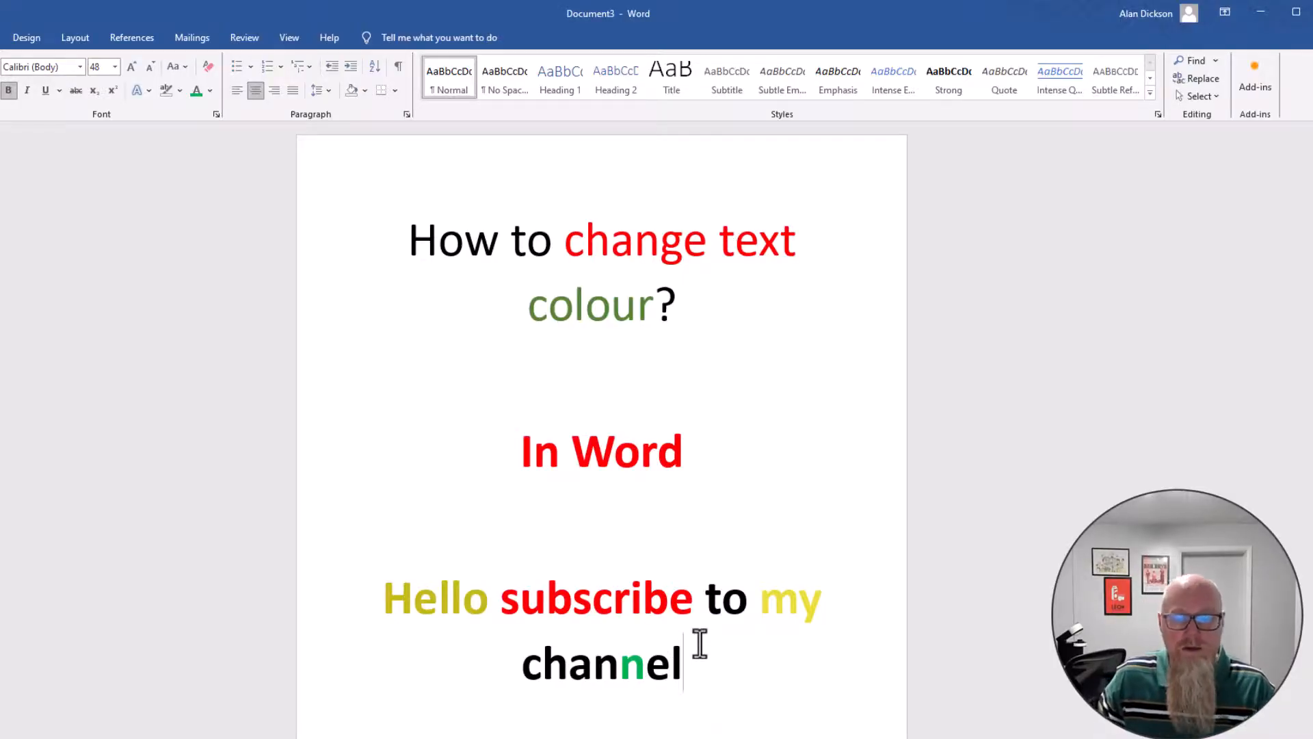
{"action": "mouse_move", "coordinate": [621, 573]}
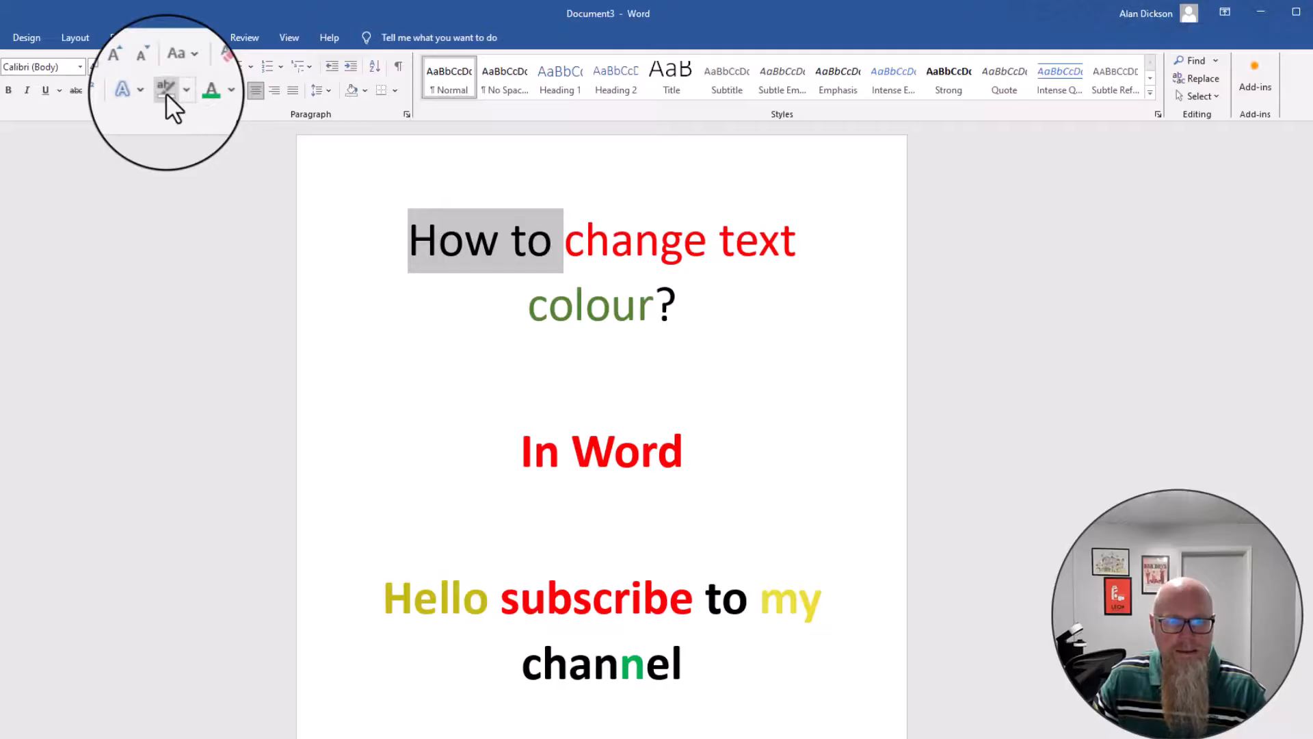
{"action": "mouse_move", "coordinate": [159, 90]}
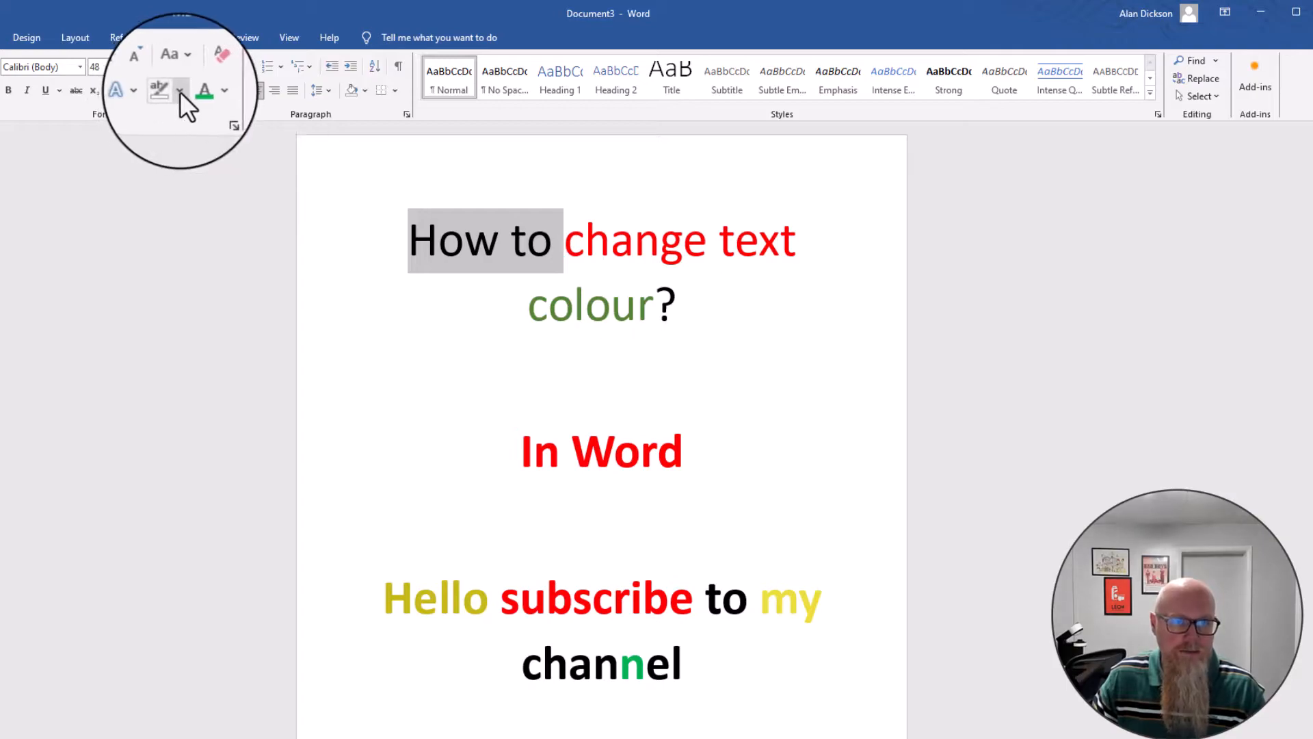
{"action": "left_click", "coordinate": [181, 91]}
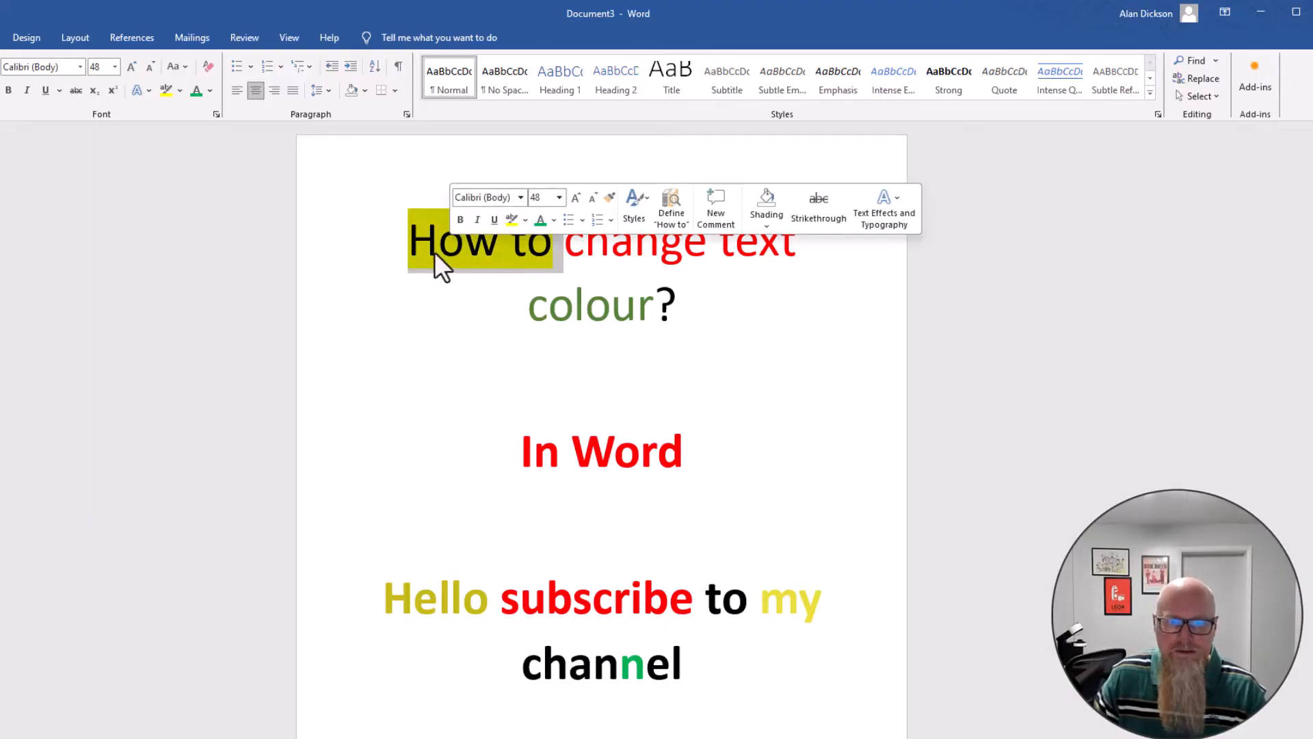
{"action": "mouse_move", "coordinate": [234, 138]}
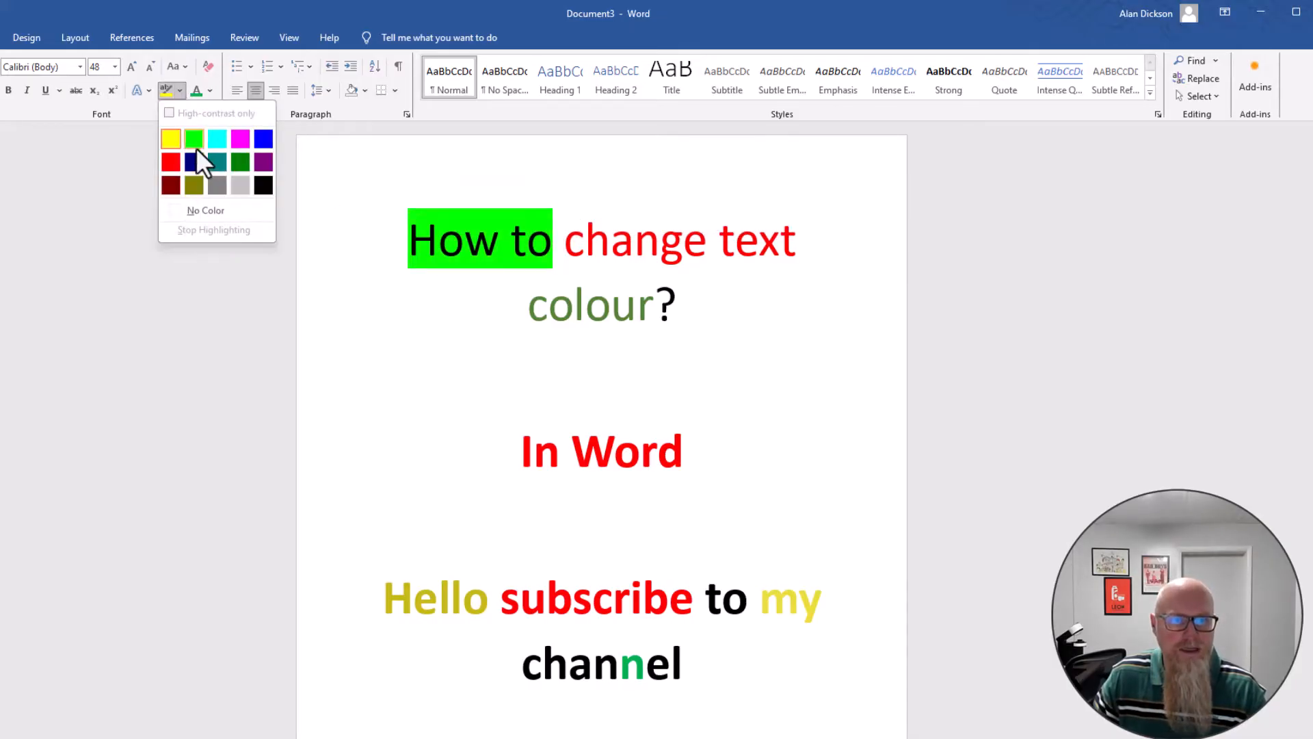
{"action": "left_click", "coordinate": [205, 211]}
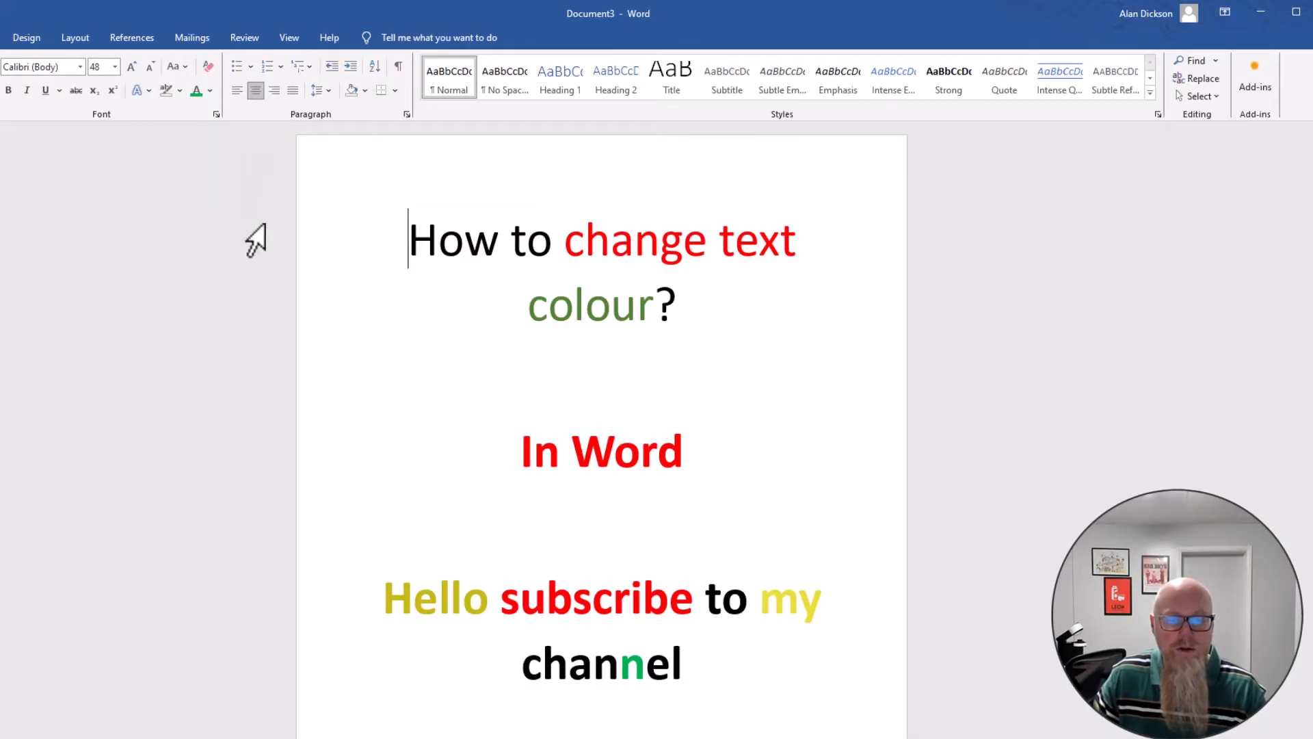
{"action": "mouse_move", "coordinate": [711, 476]}
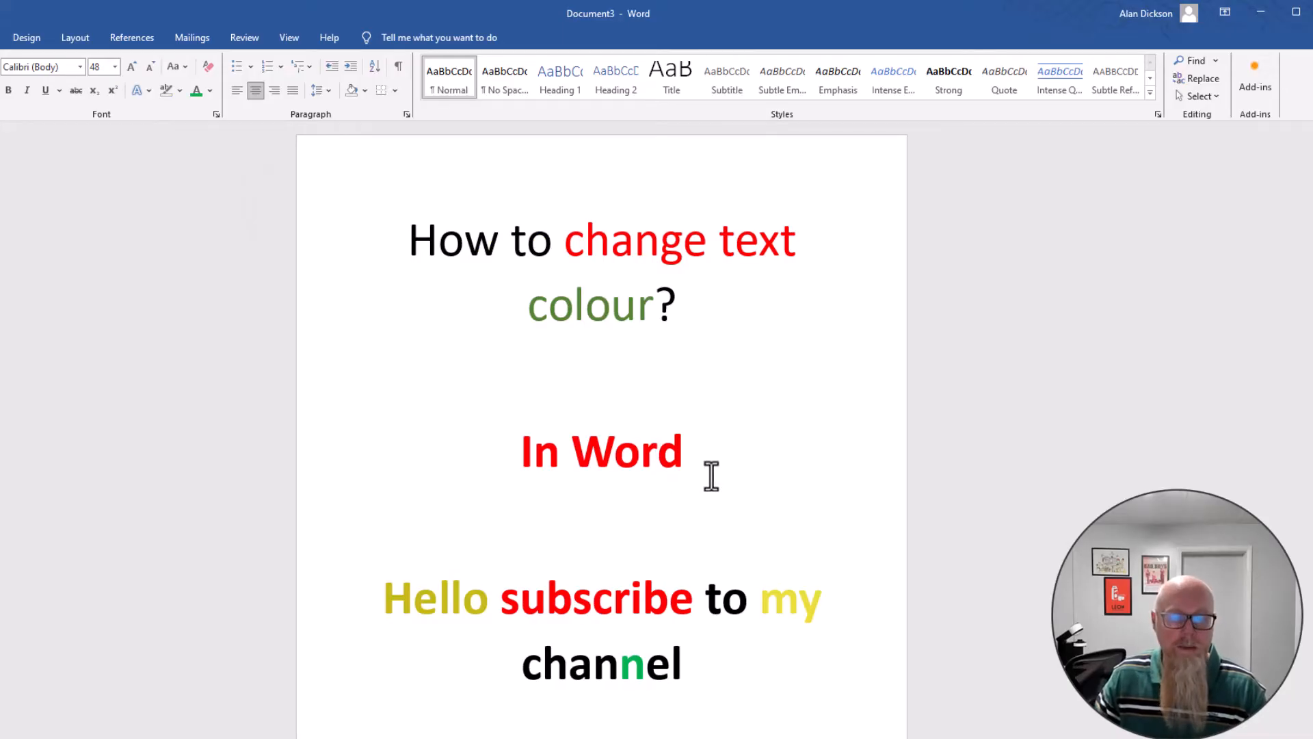